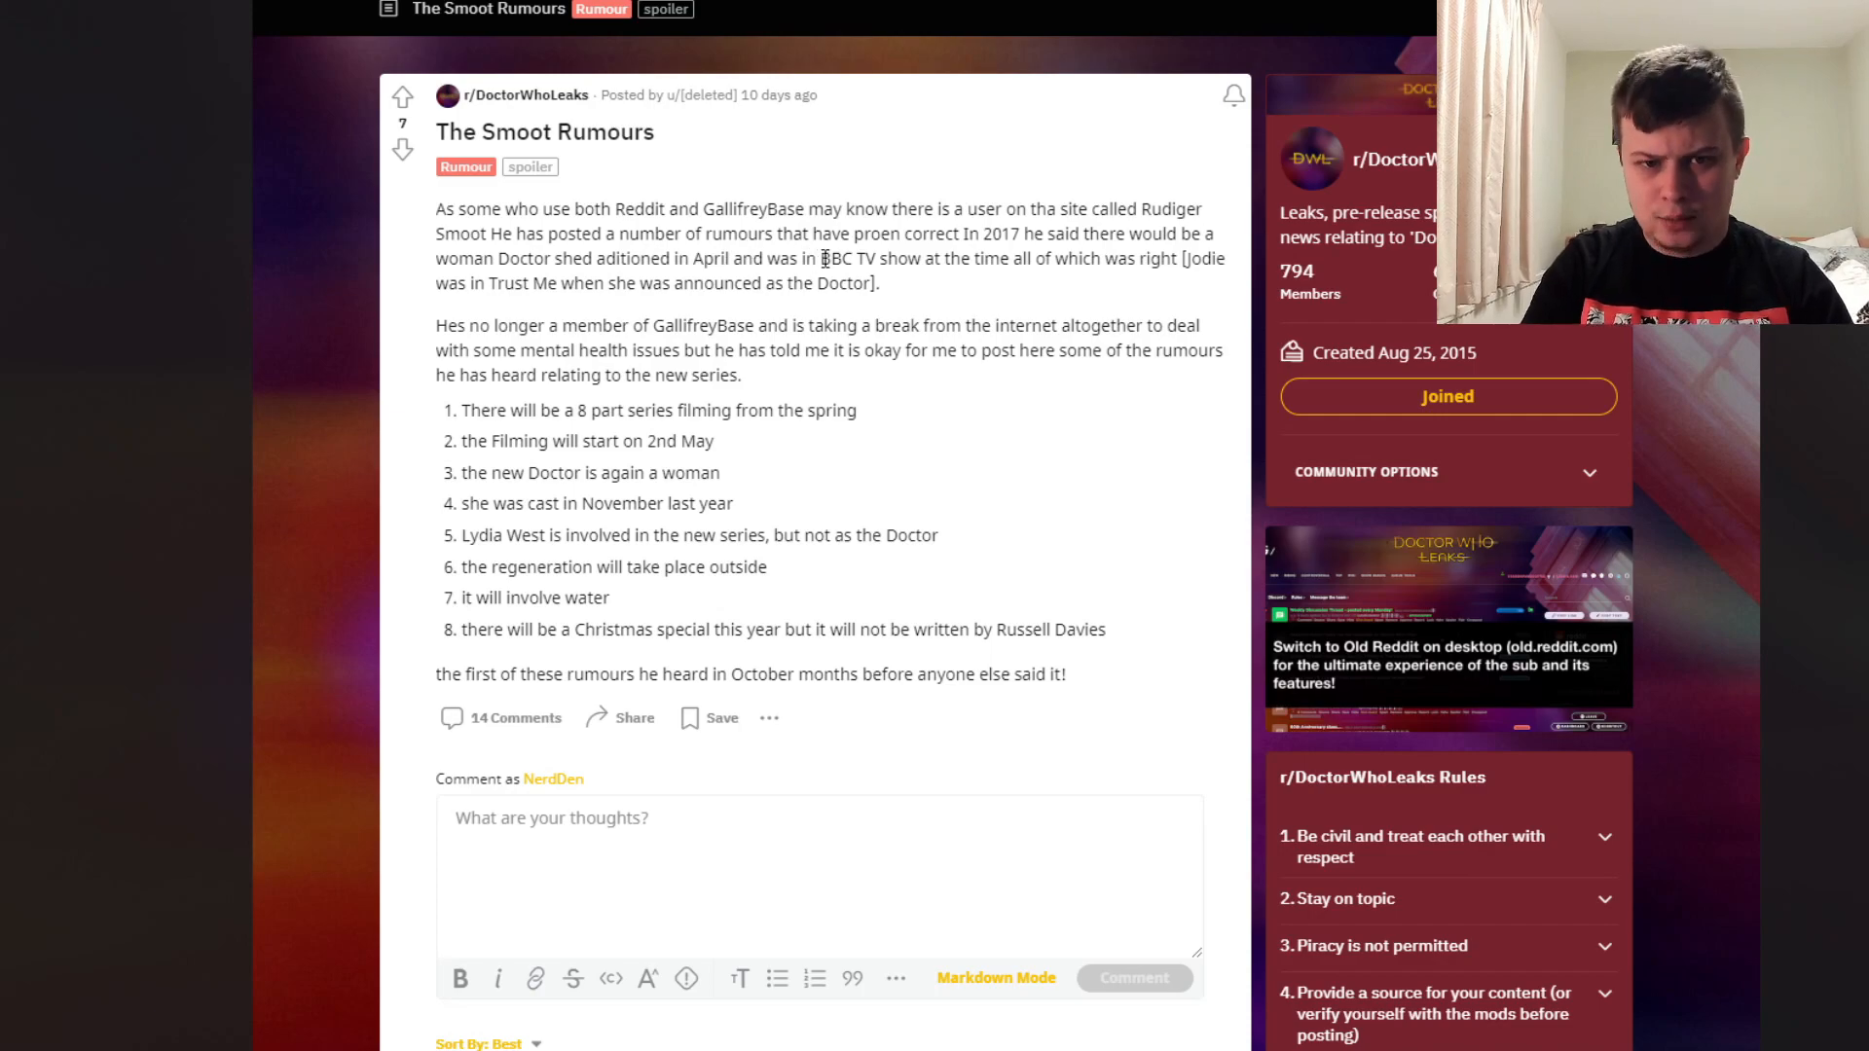
mouse_move(1025, 281)
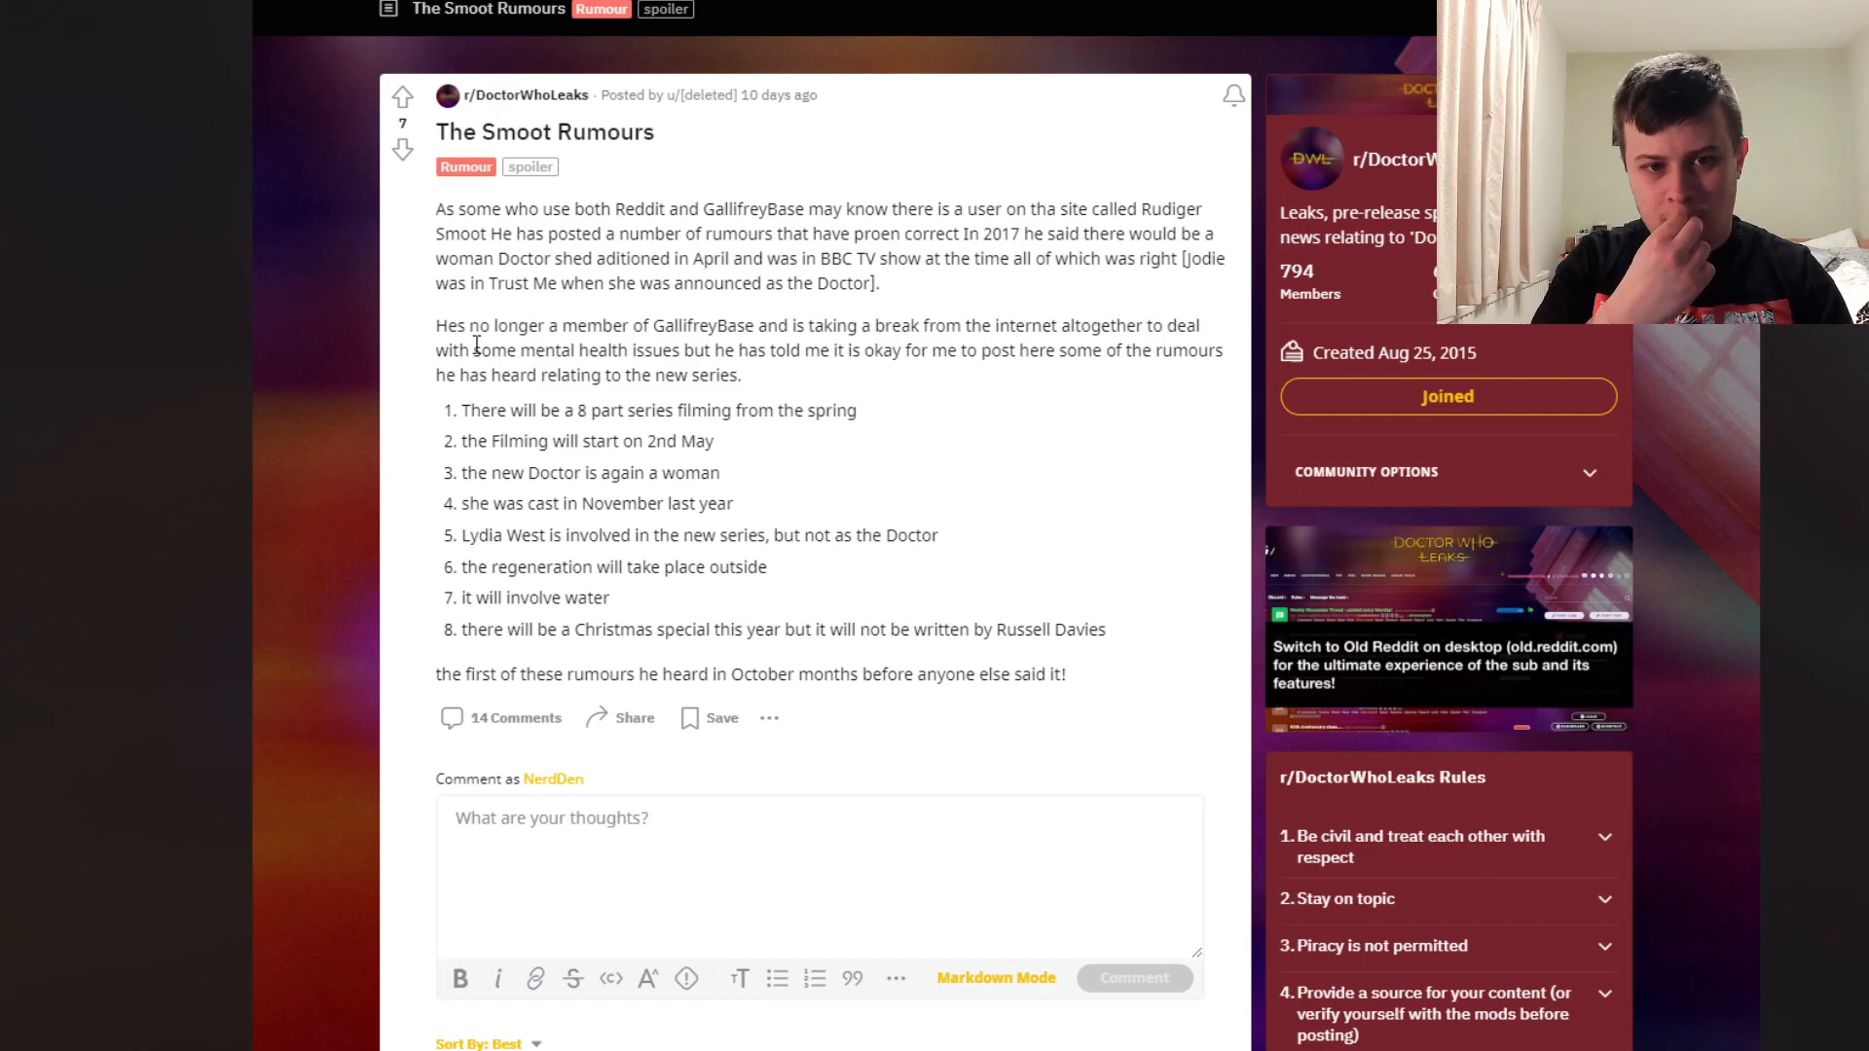
mouse_move(567, 320)
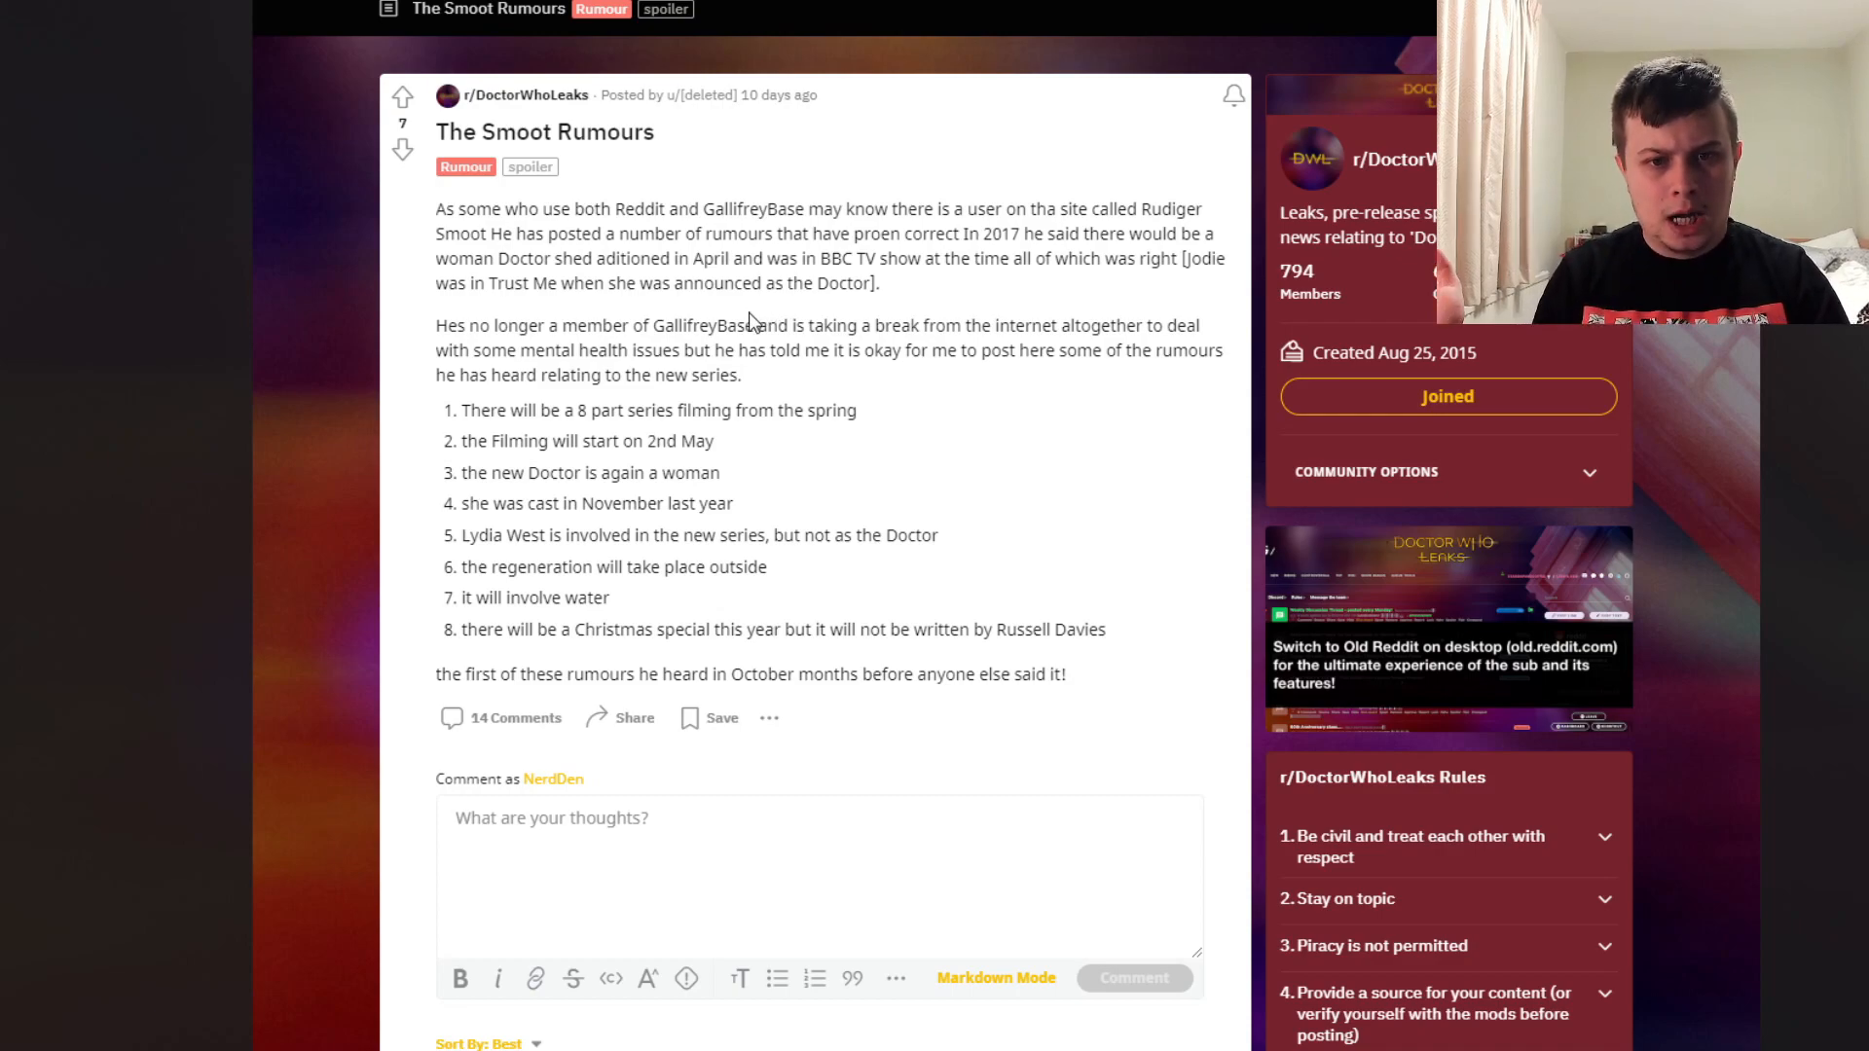
mouse_move(801, 290)
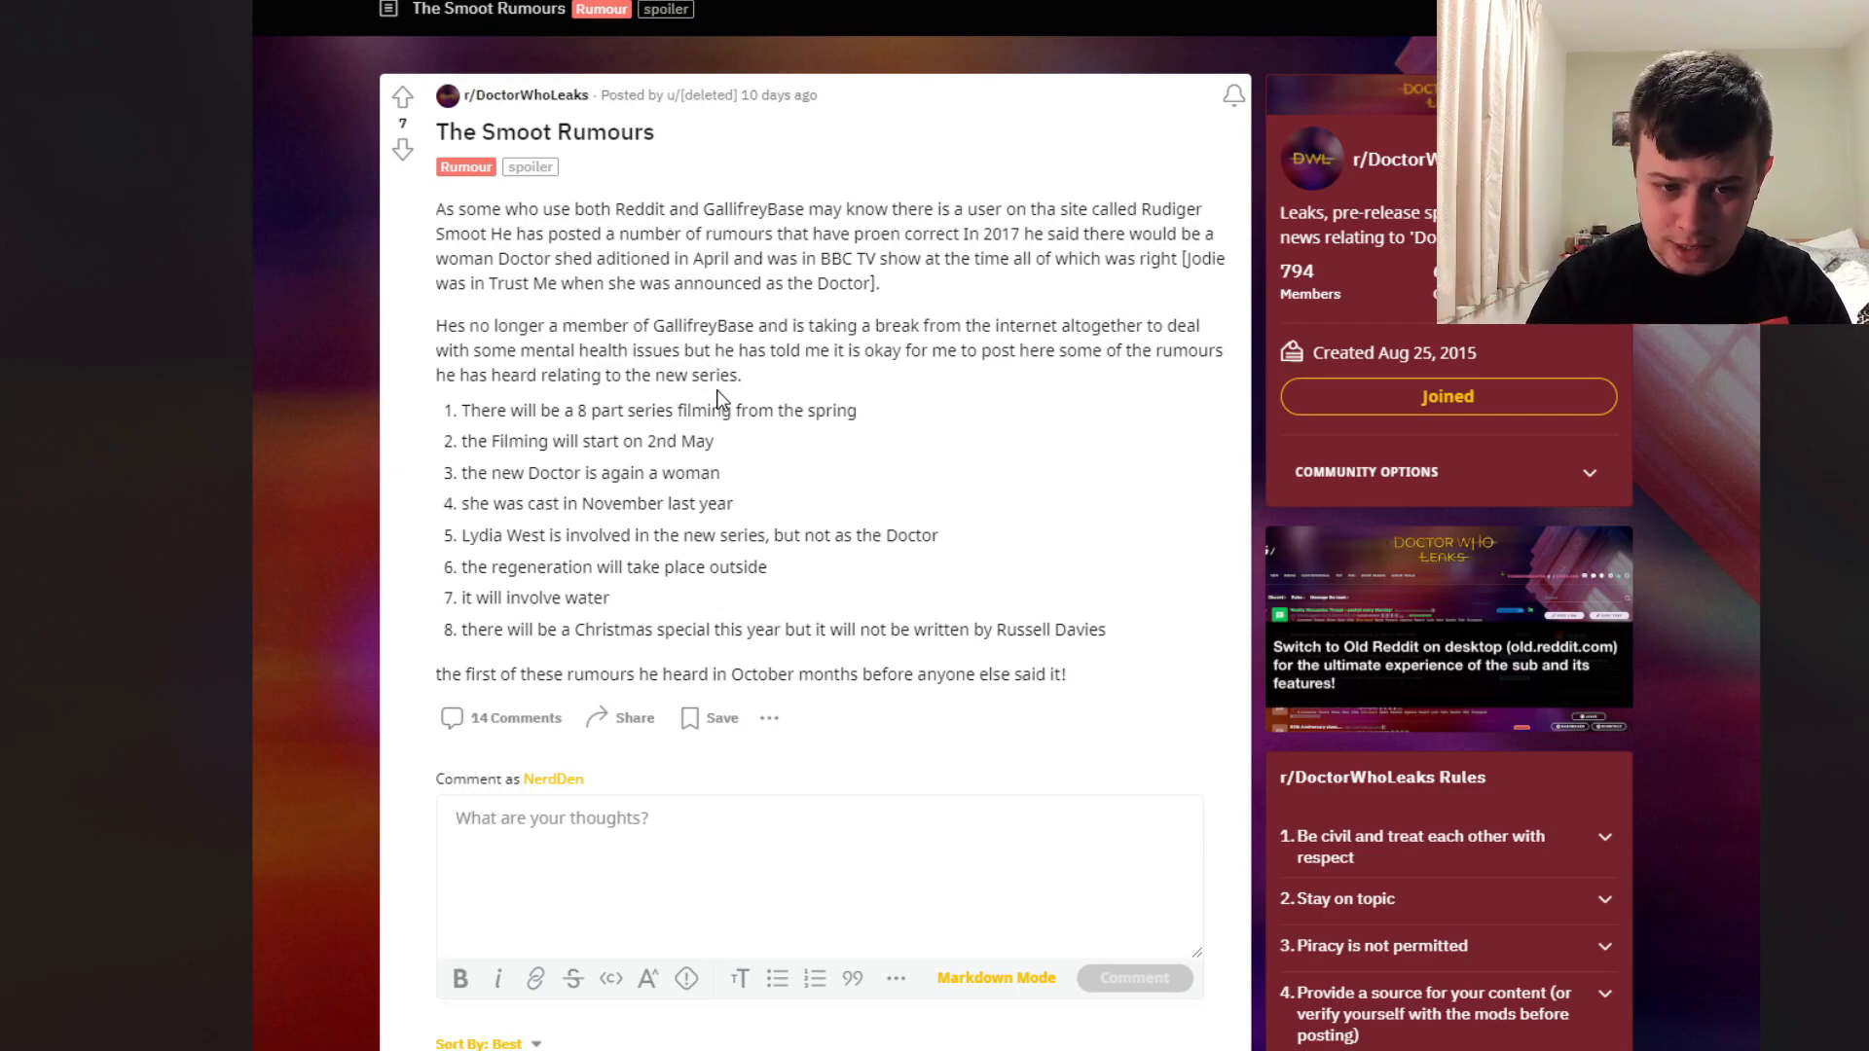
mouse_move(742, 463)
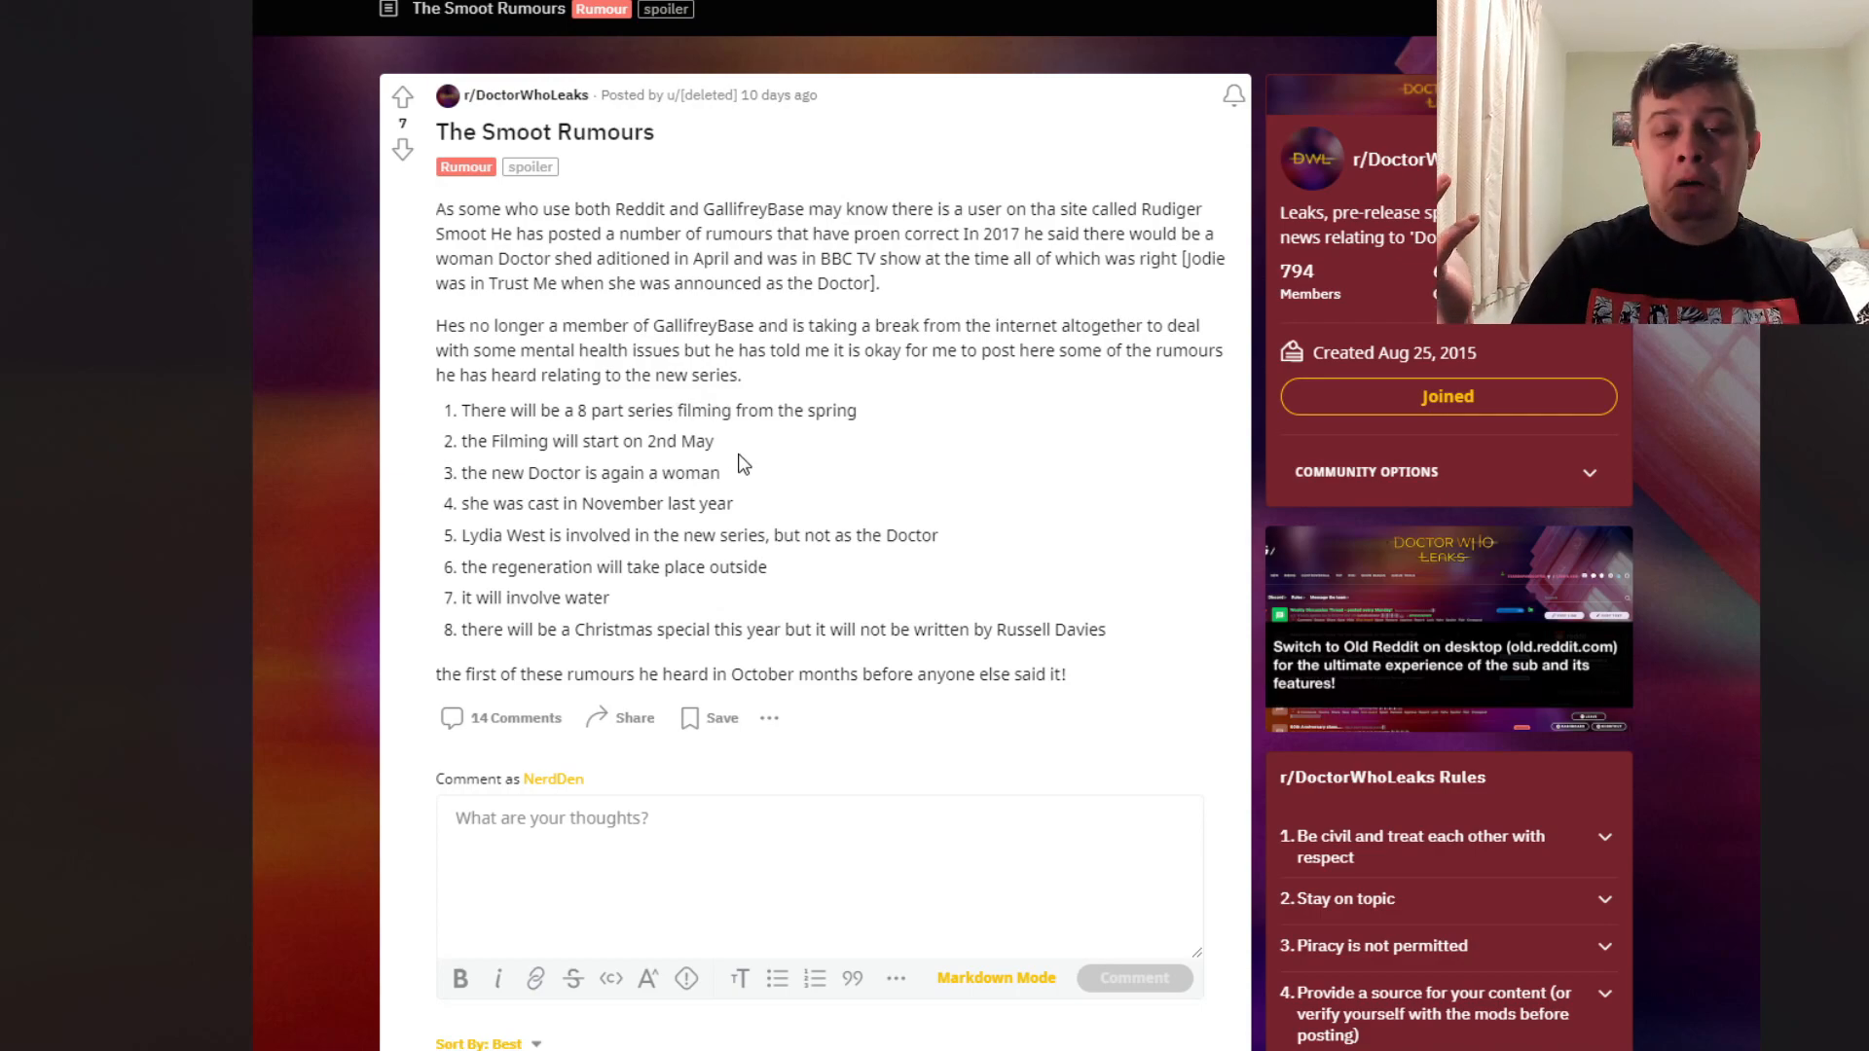
mouse_move(616, 526)
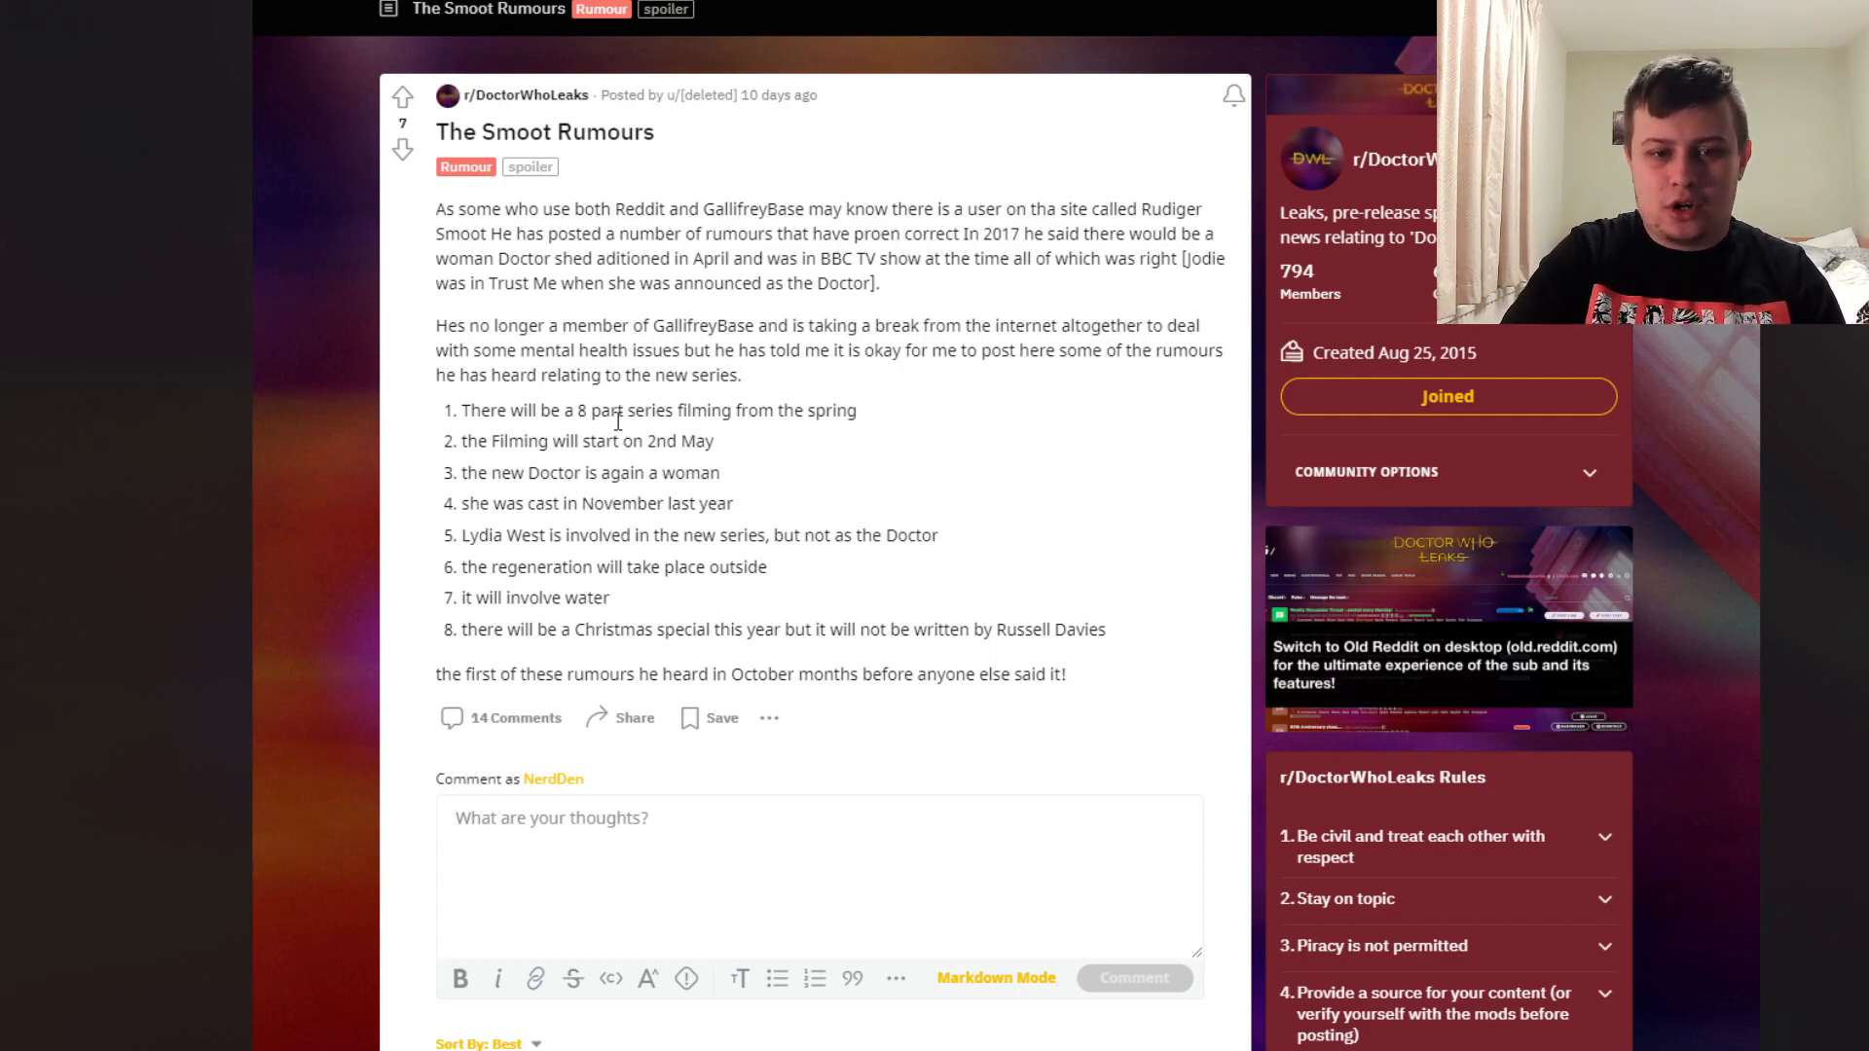
mouse_move(738, 439)
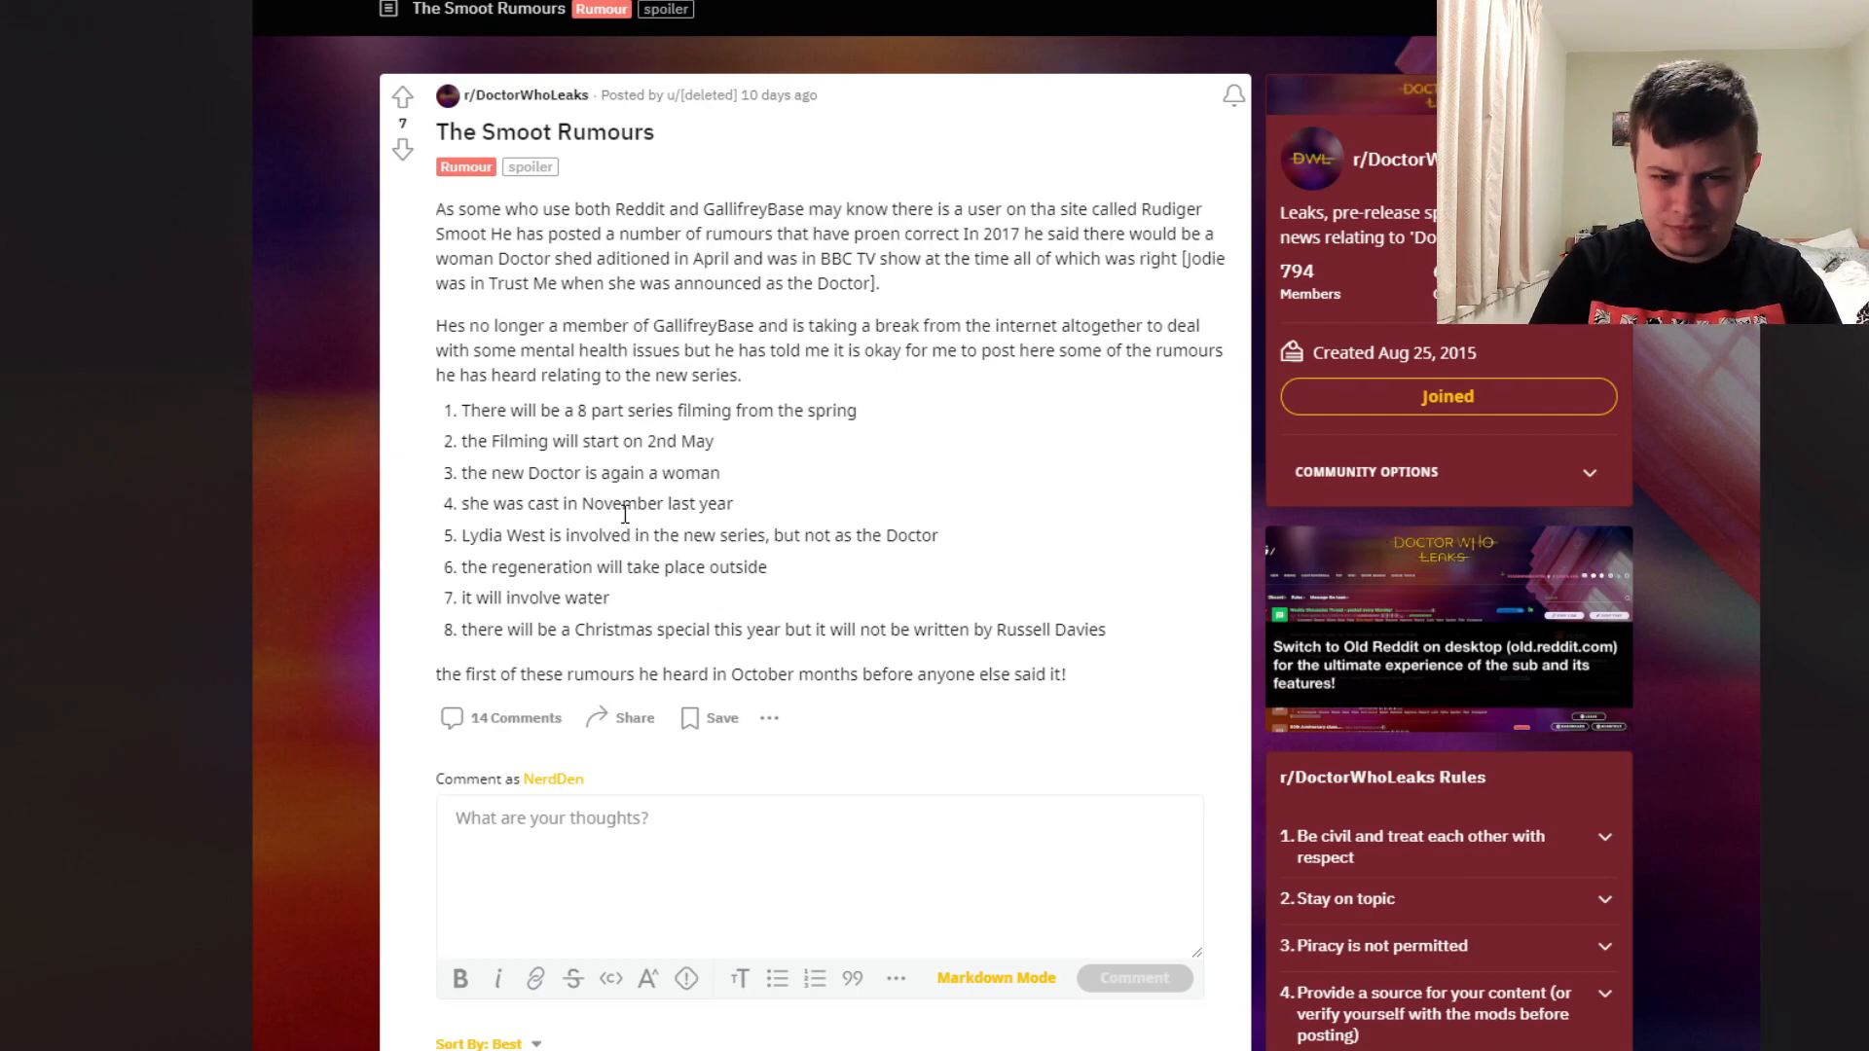
mouse_move(627, 526)
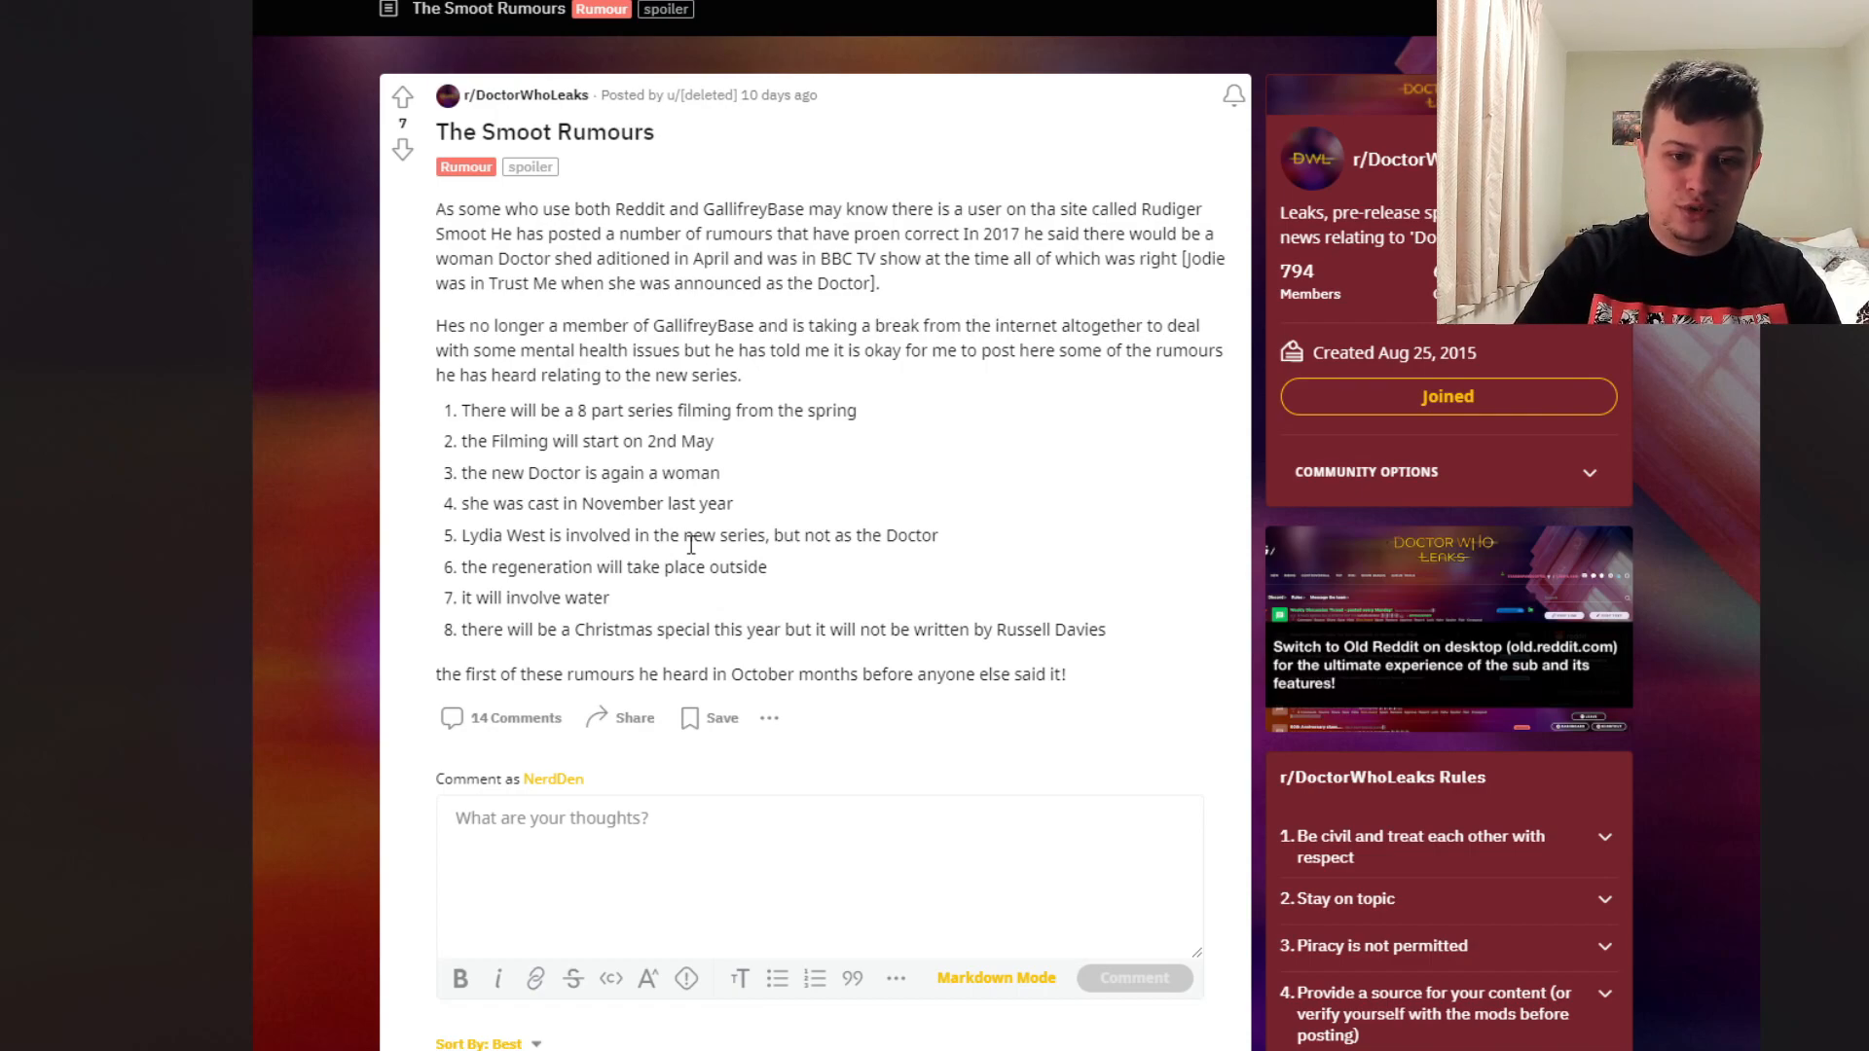
mouse_move(654, 494)
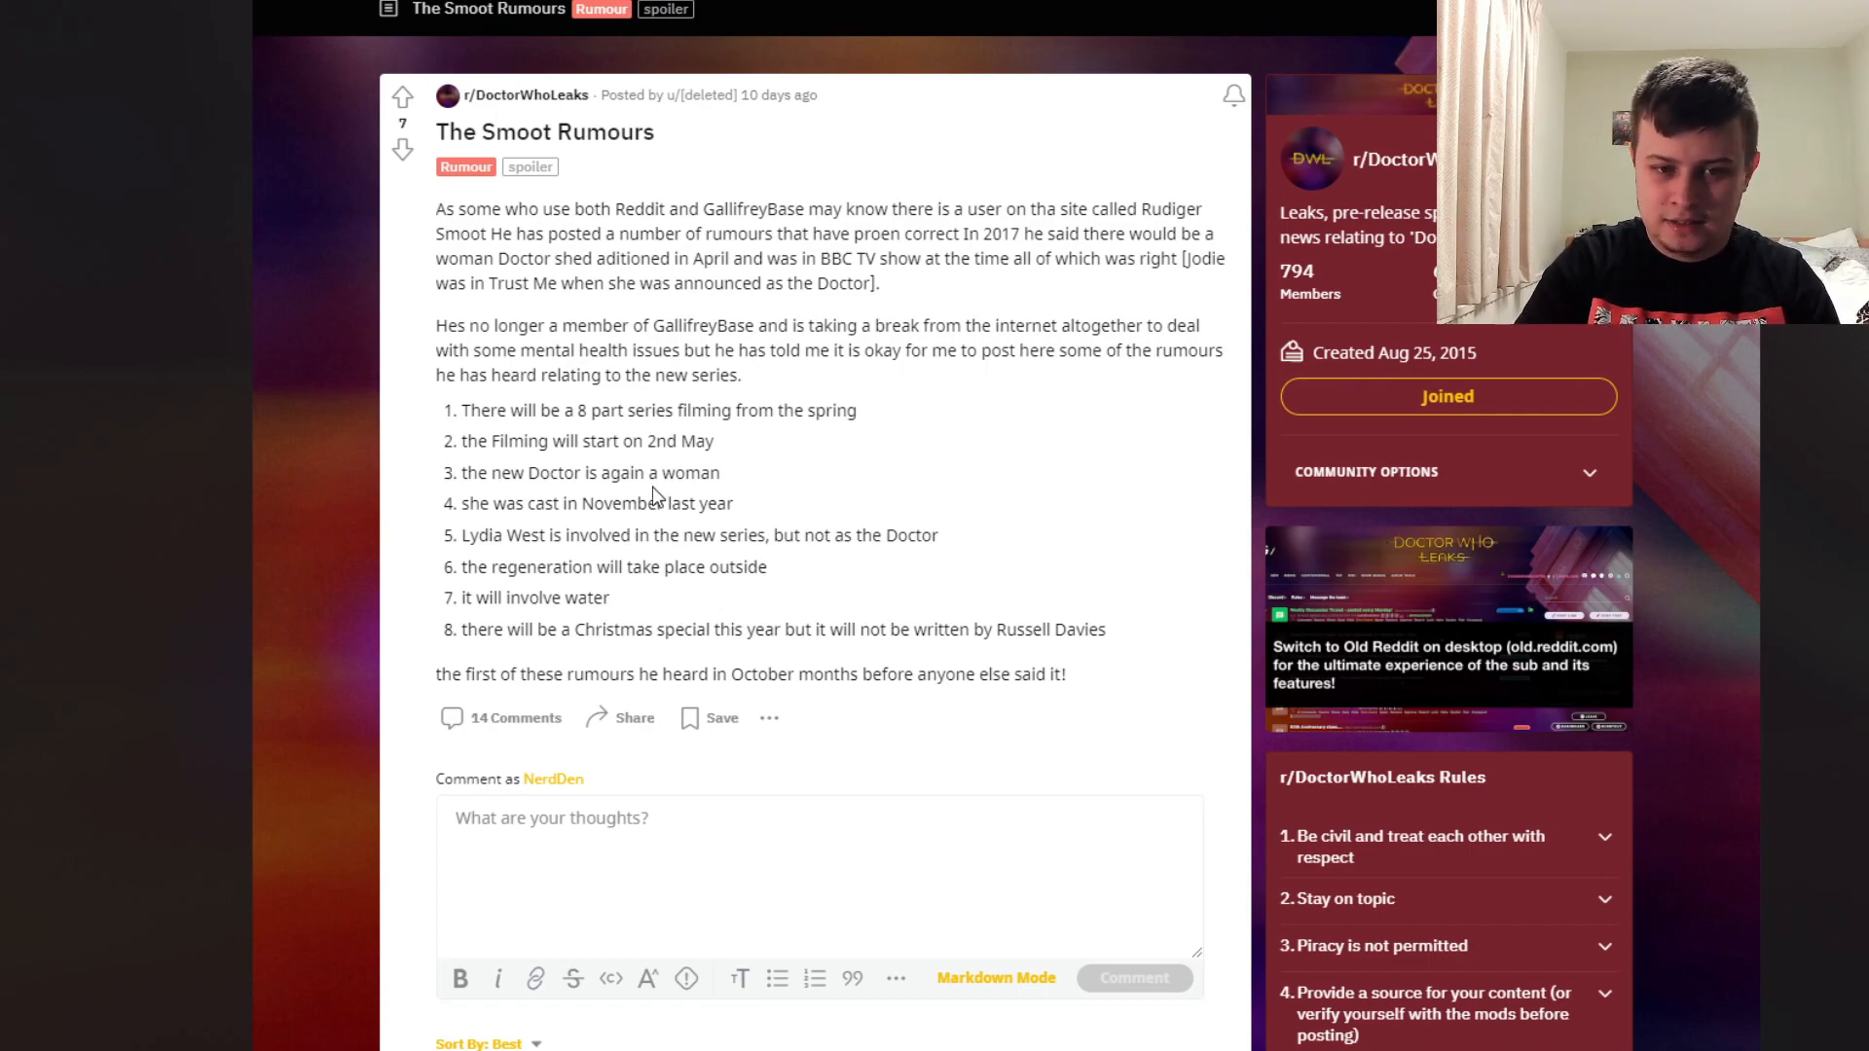
mouse_move(717, 594)
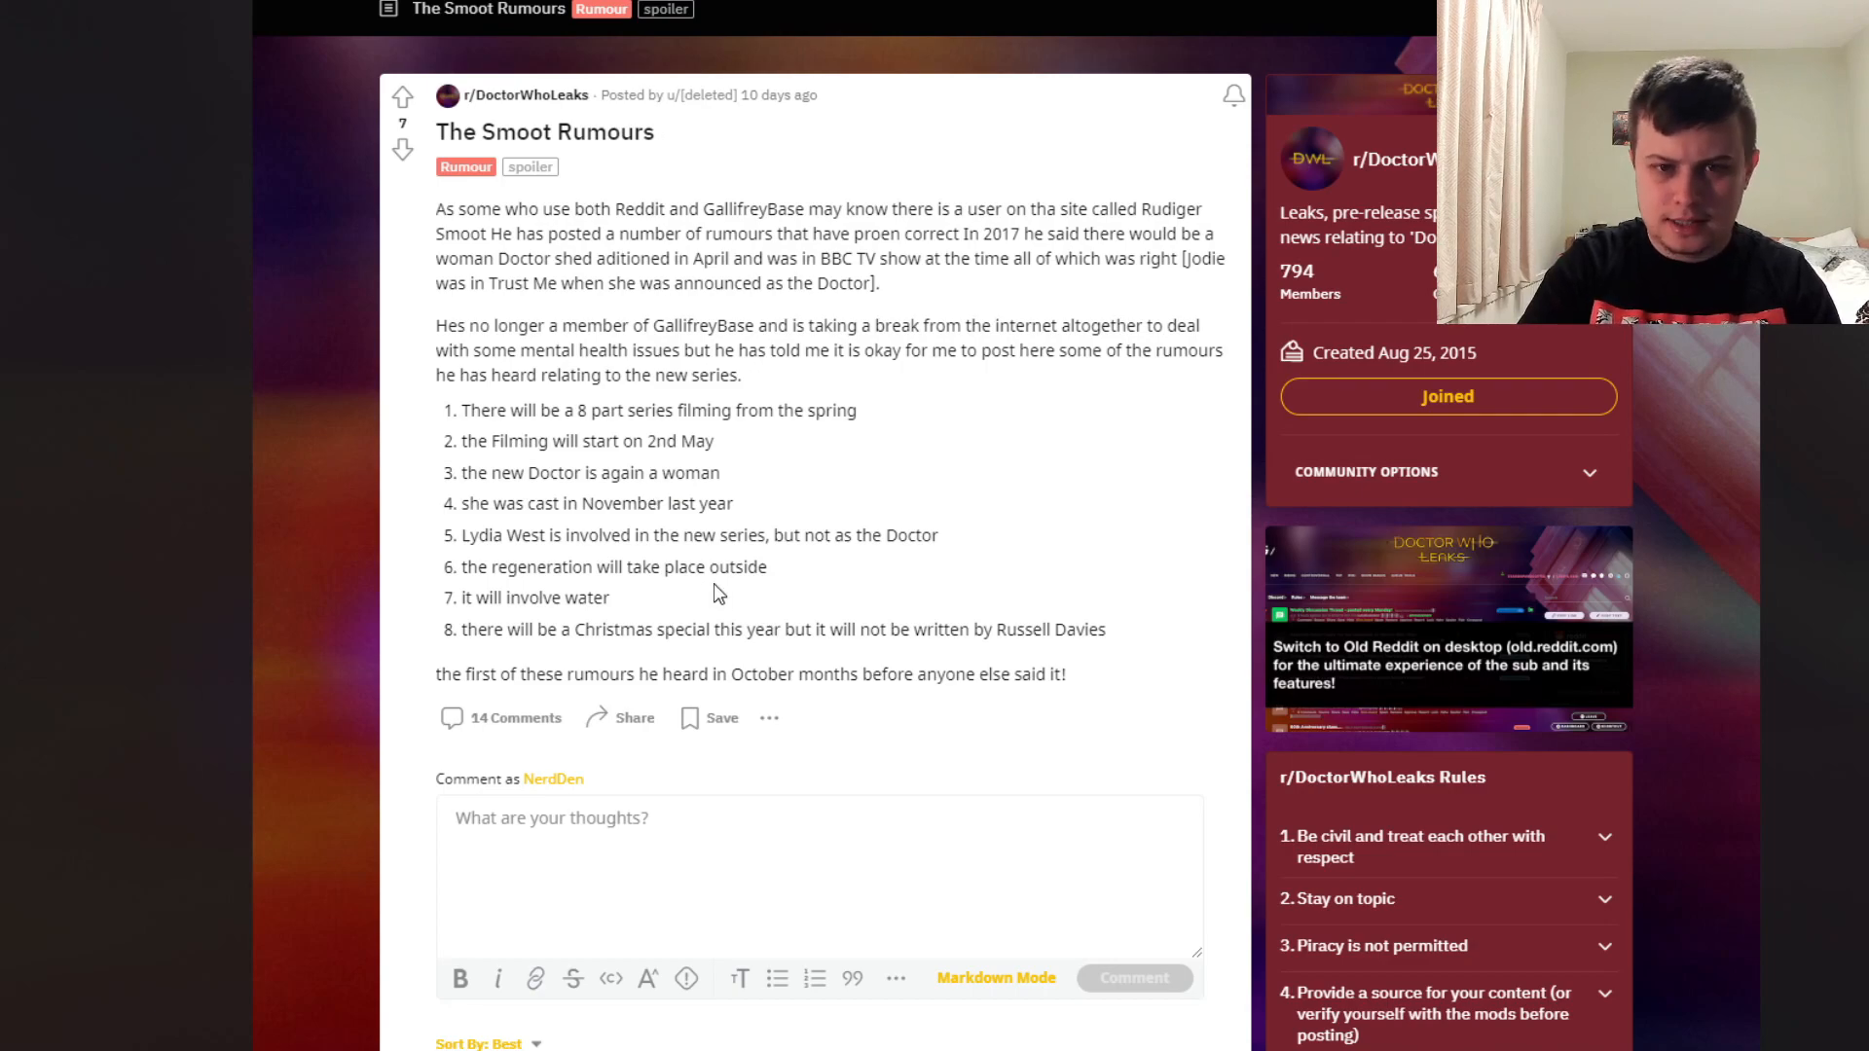
mouse_move(712, 540)
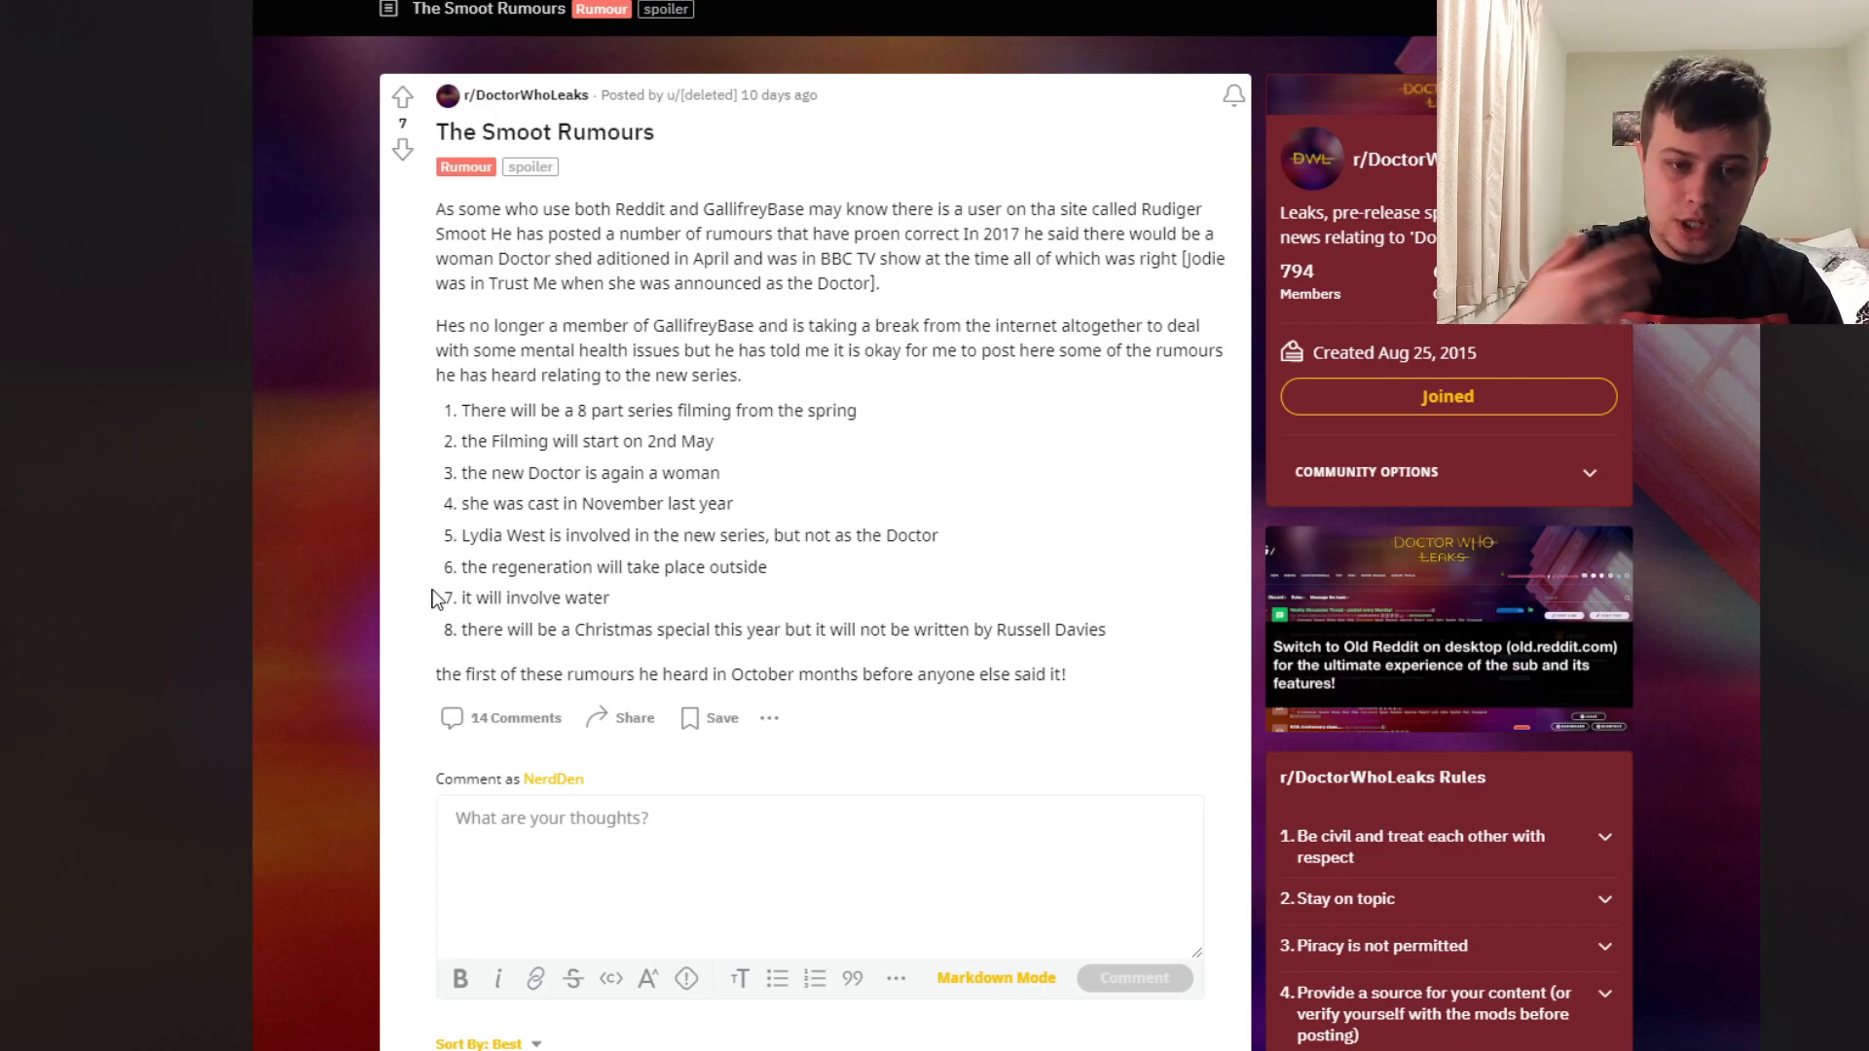
mouse_move(584, 593)
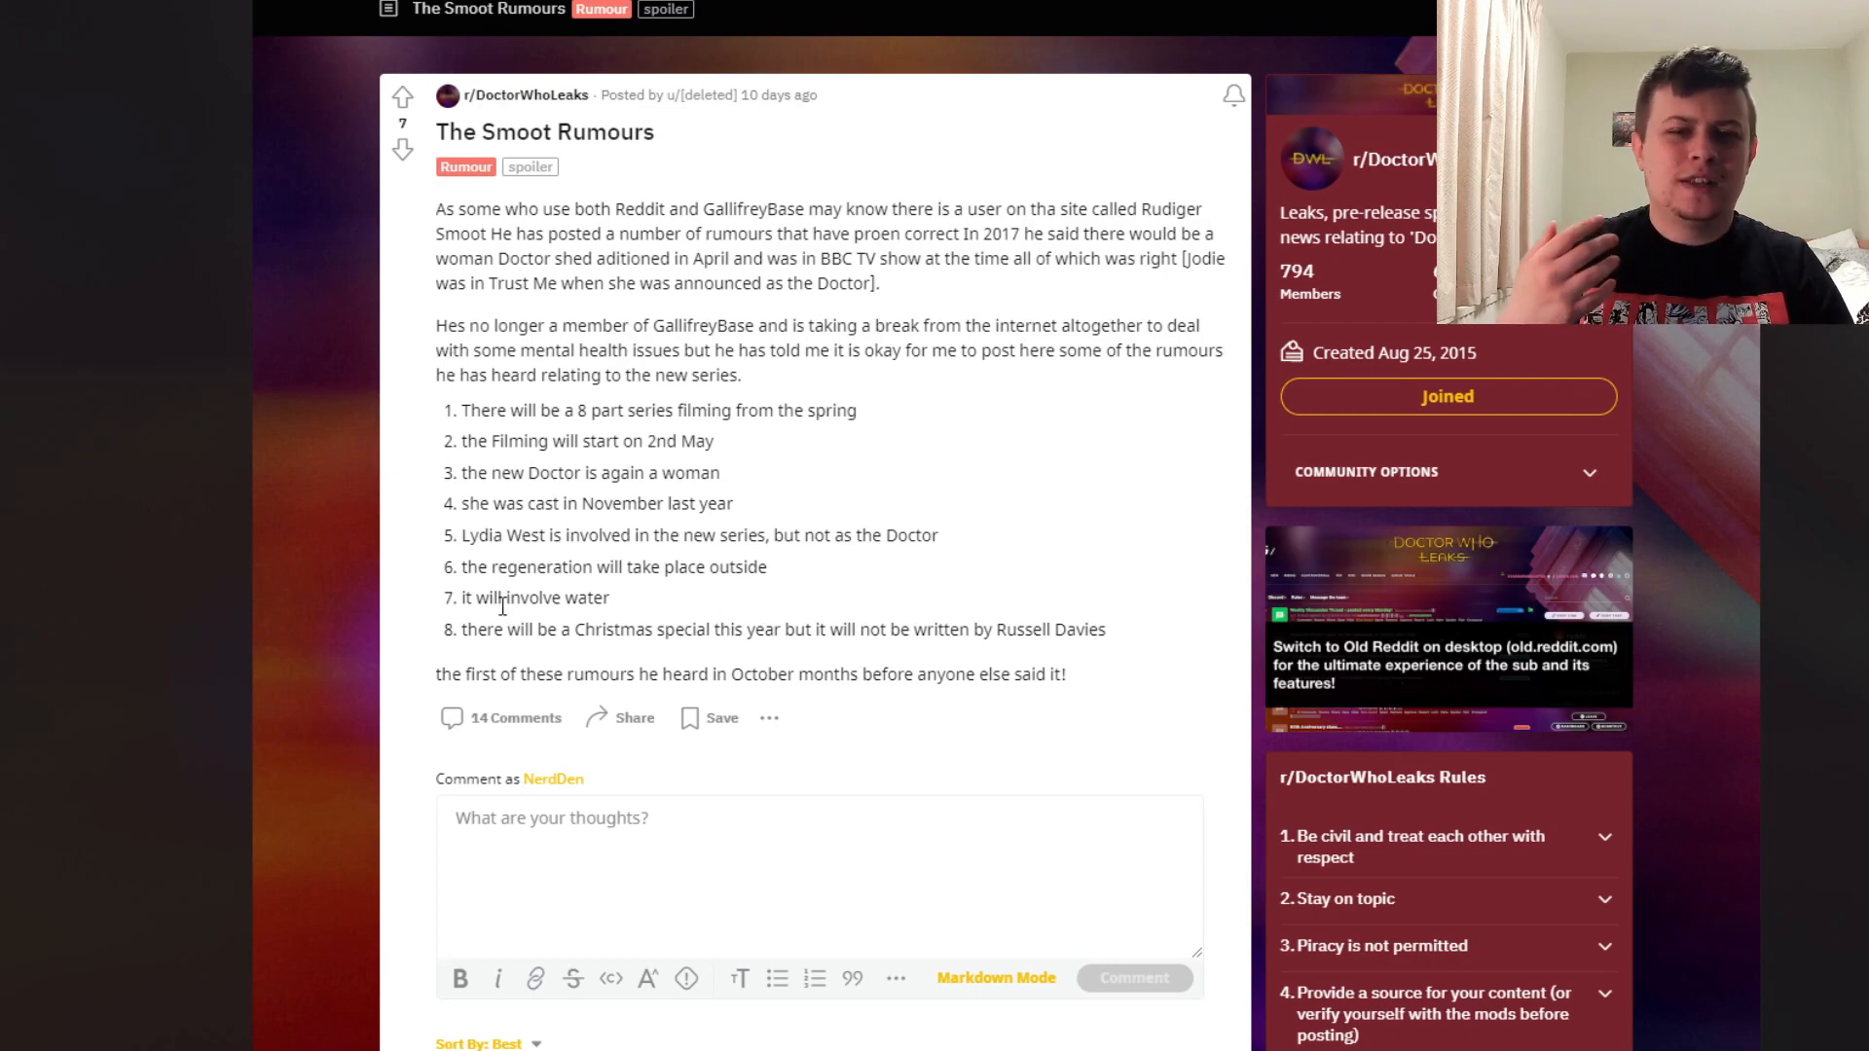
mouse_move(524, 562)
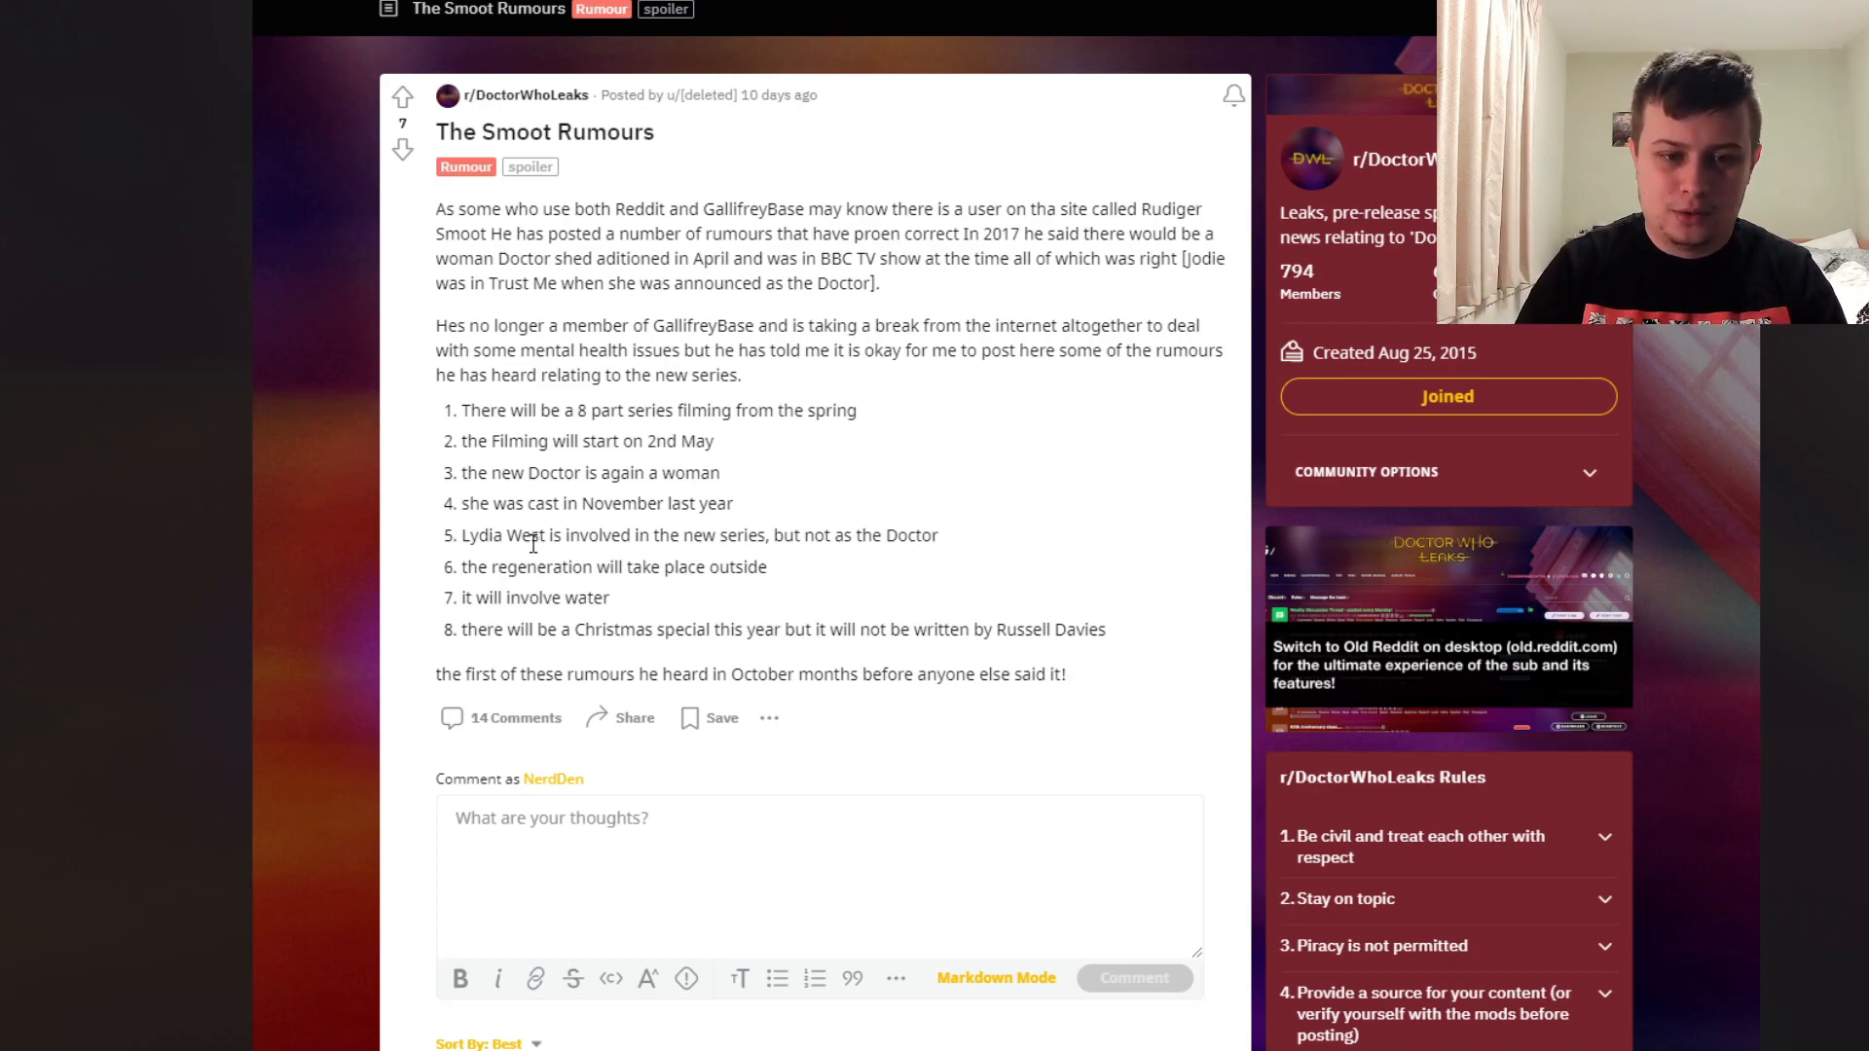
mouse_move(514, 576)
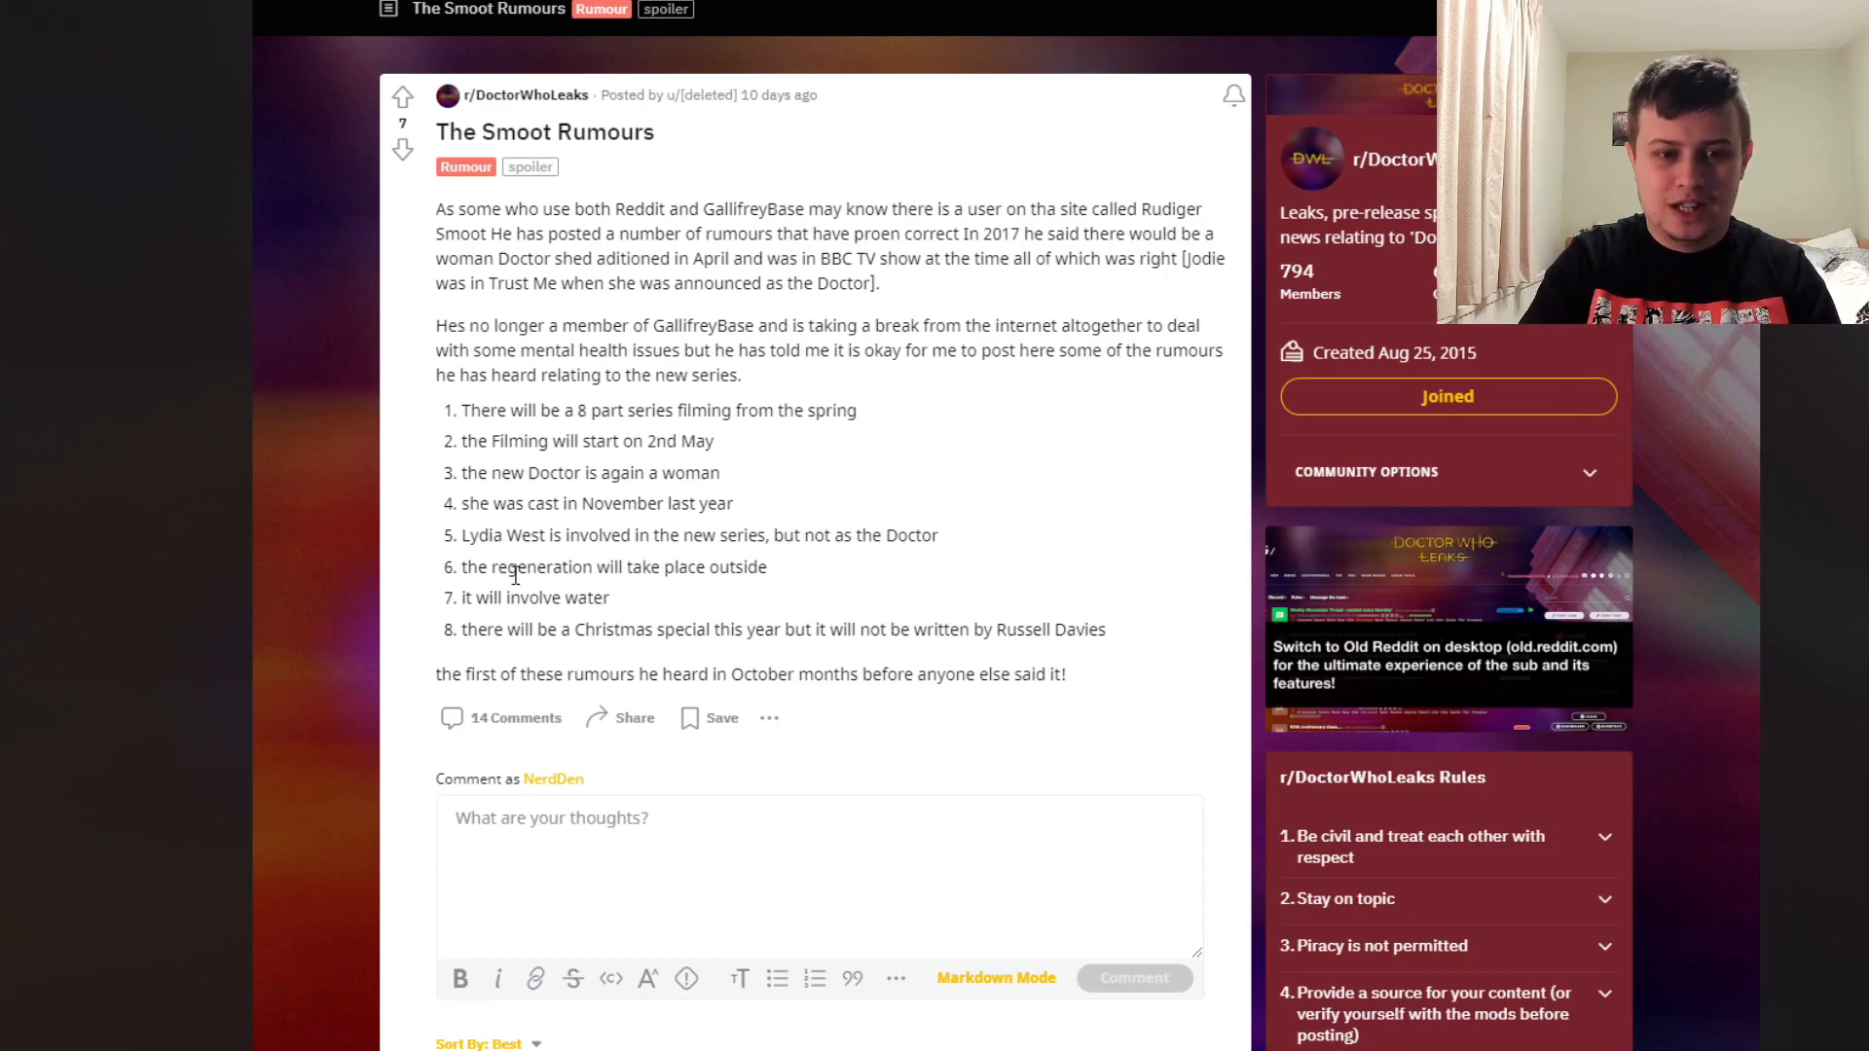
mouse_move(493, 594)
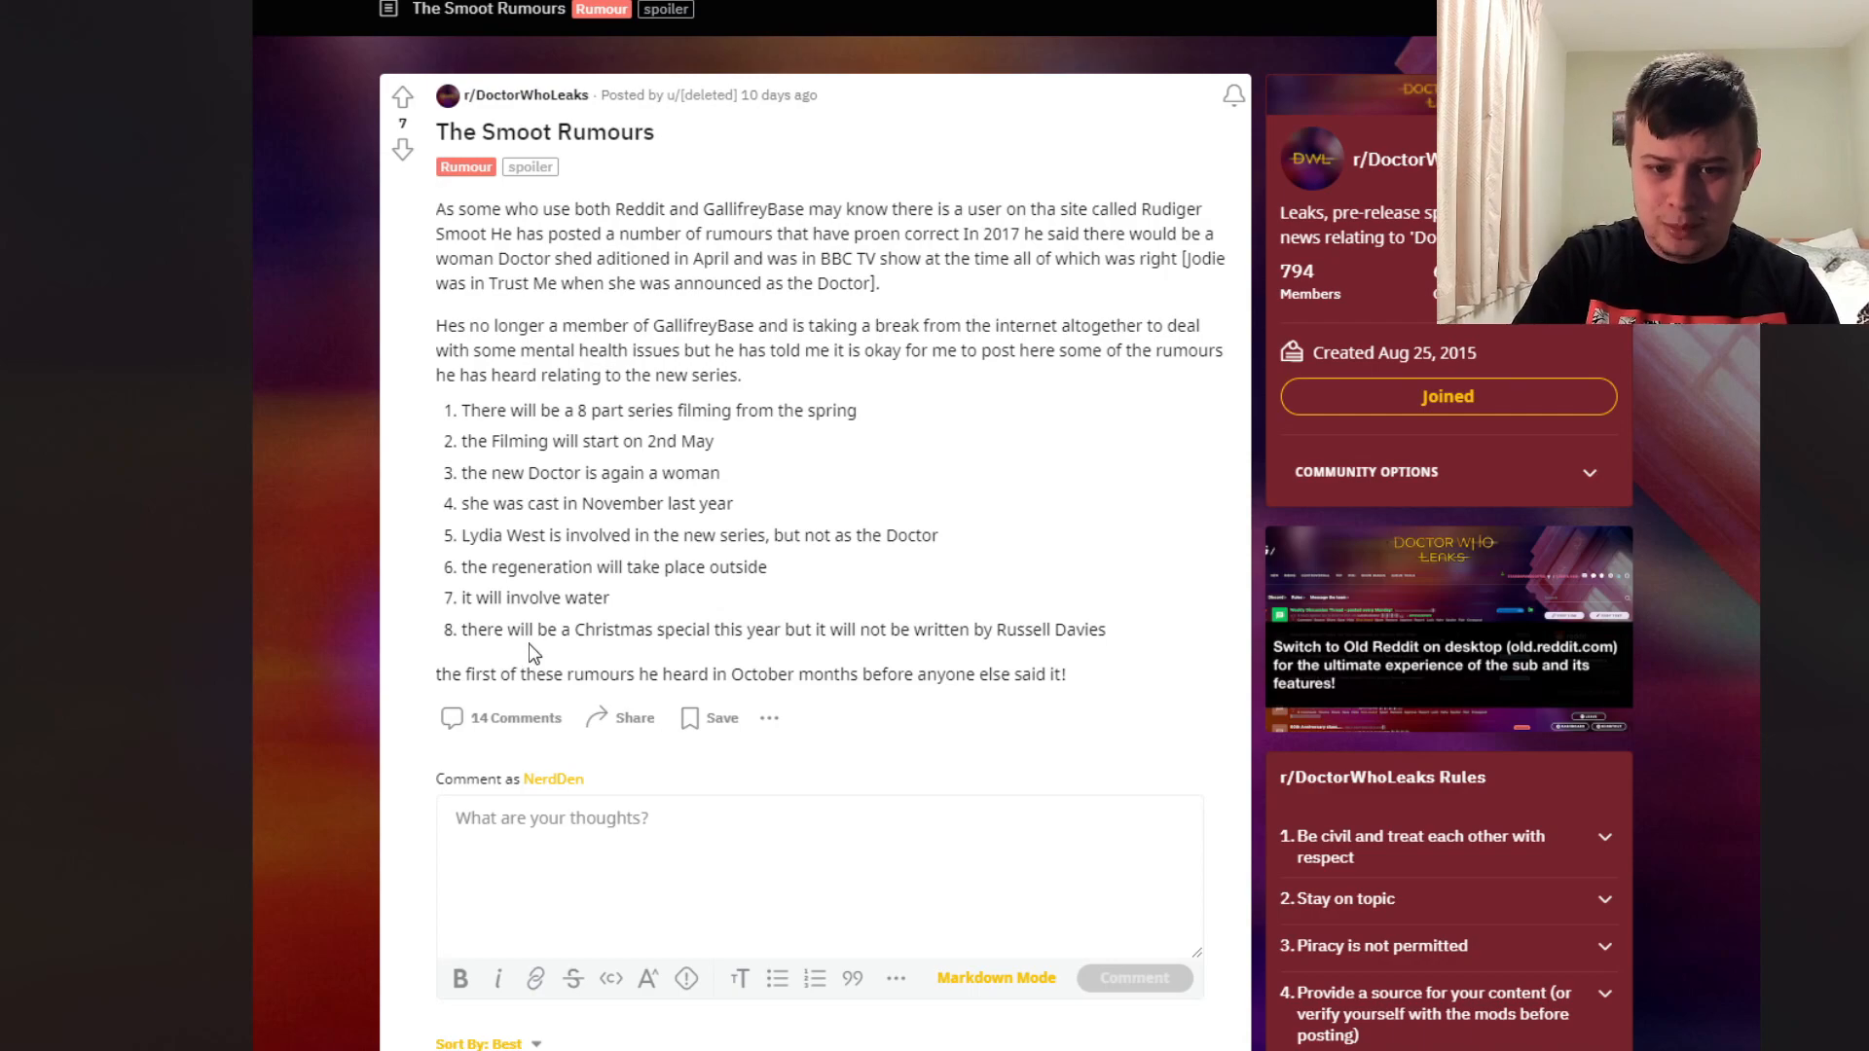
mouse_move(572, 658)
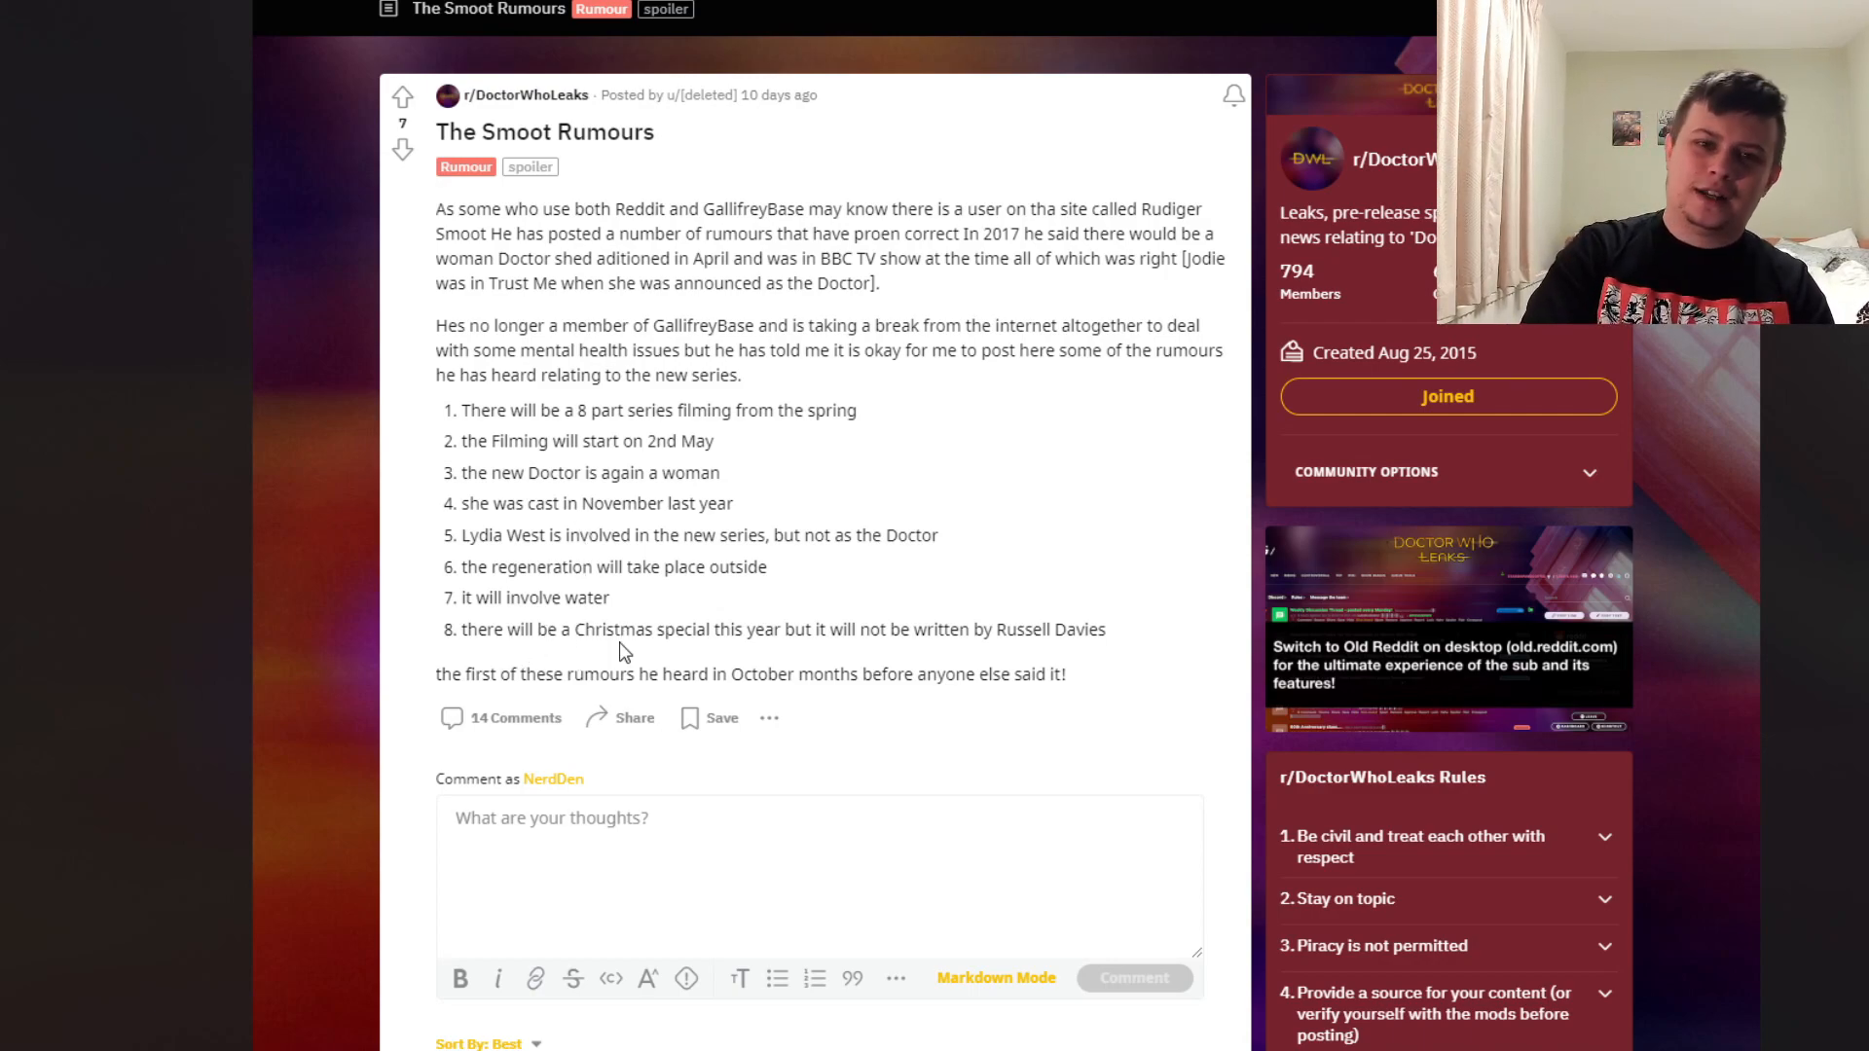
mouse_move(947, 652)
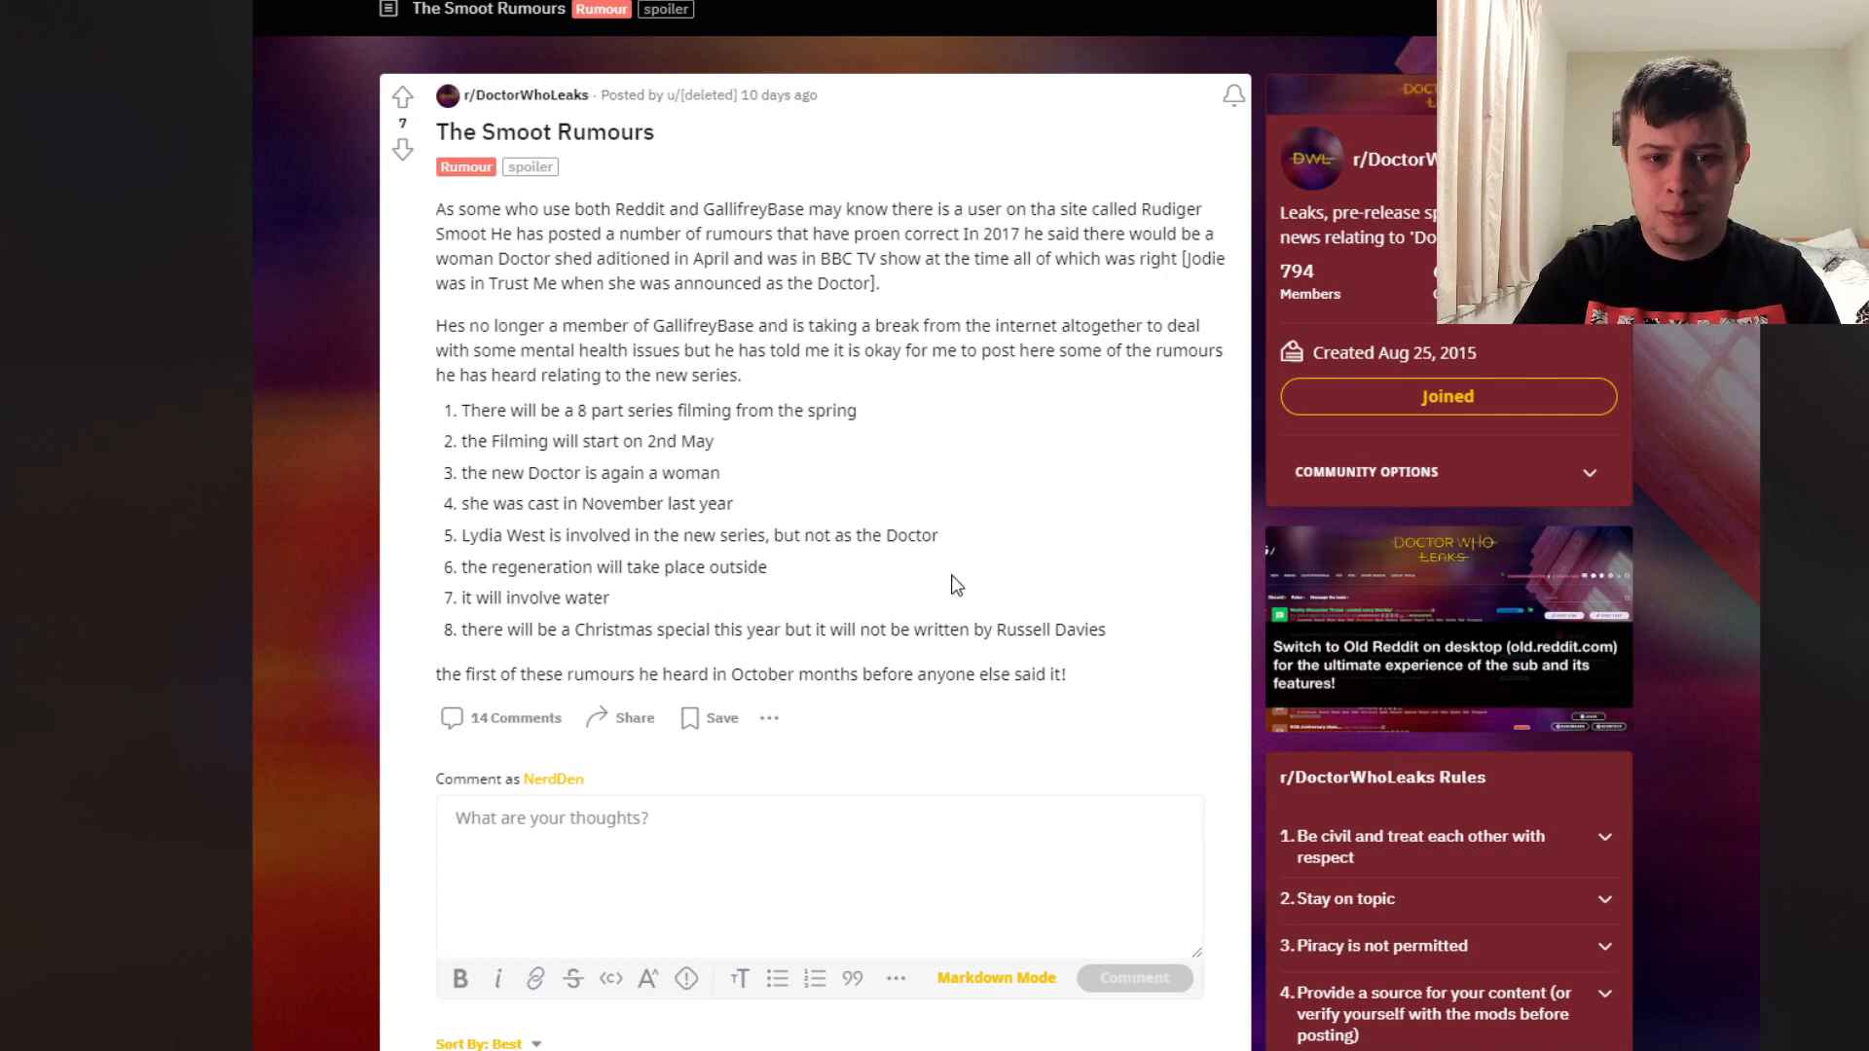
mouse_move(995, 612)
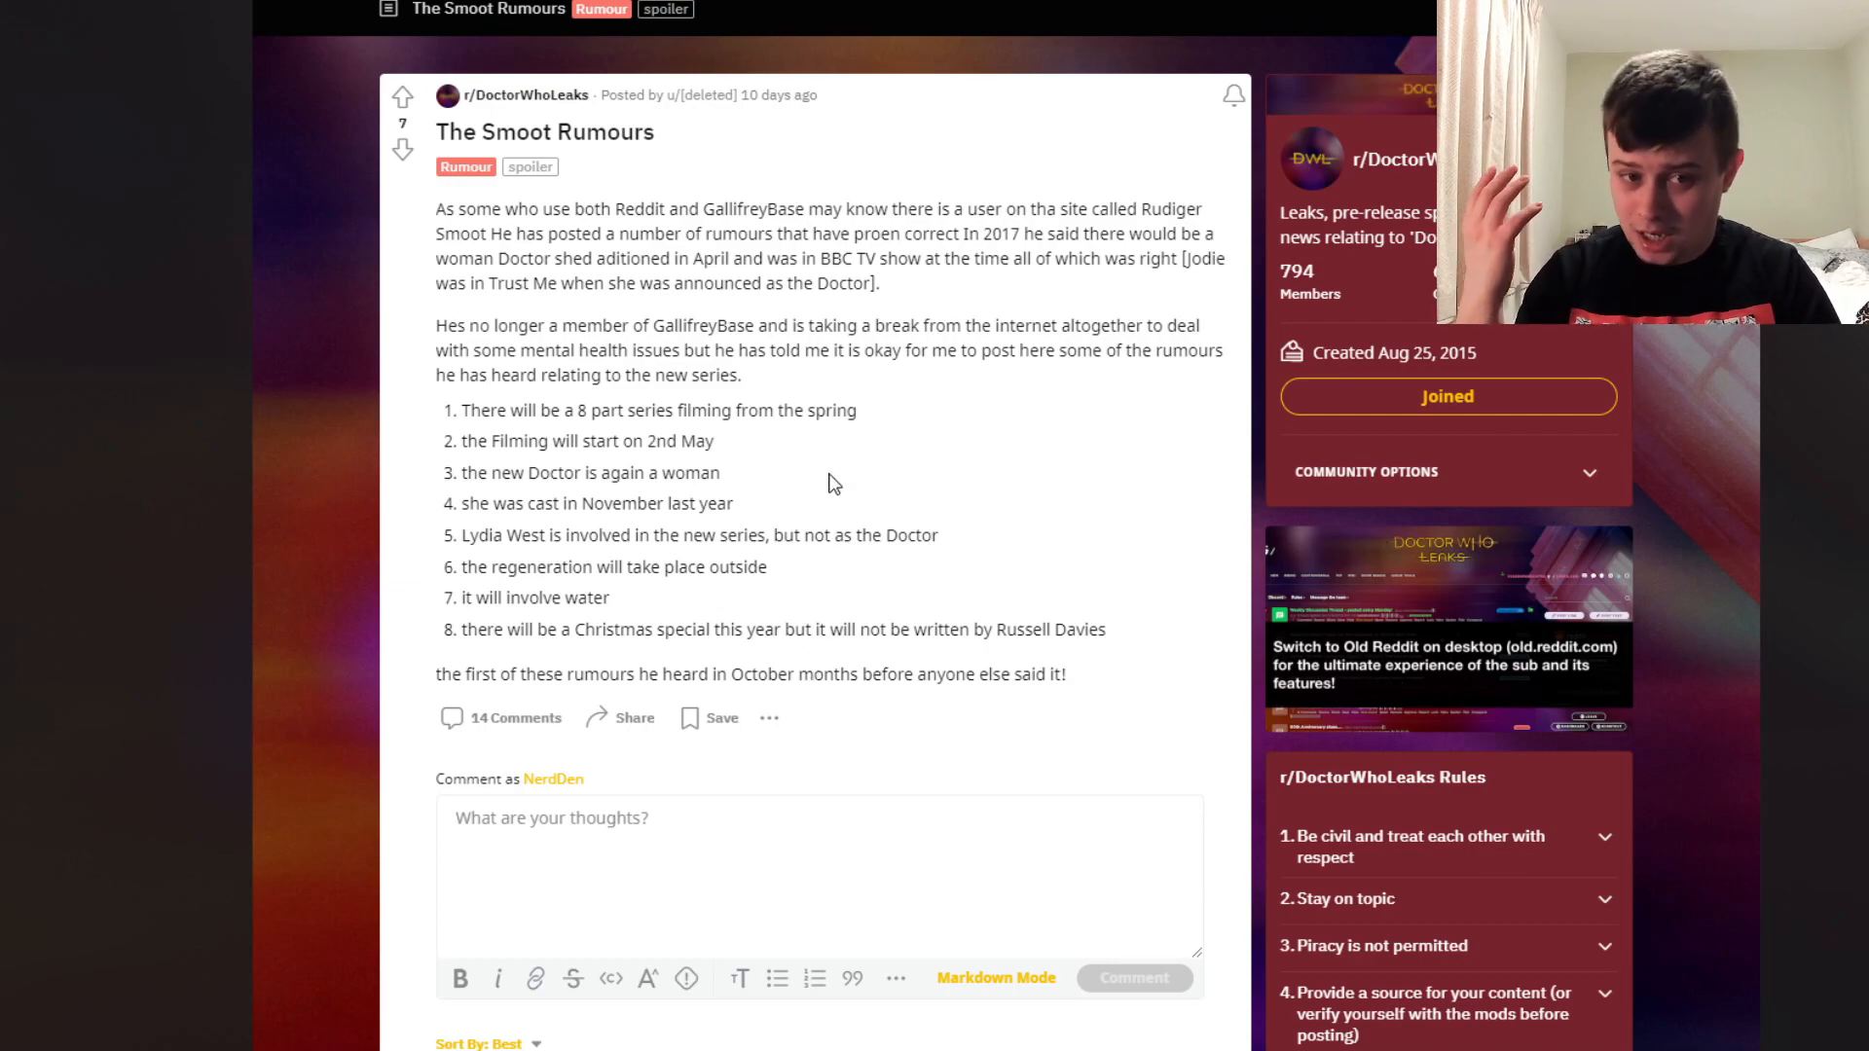
mouse_move(813, 480)
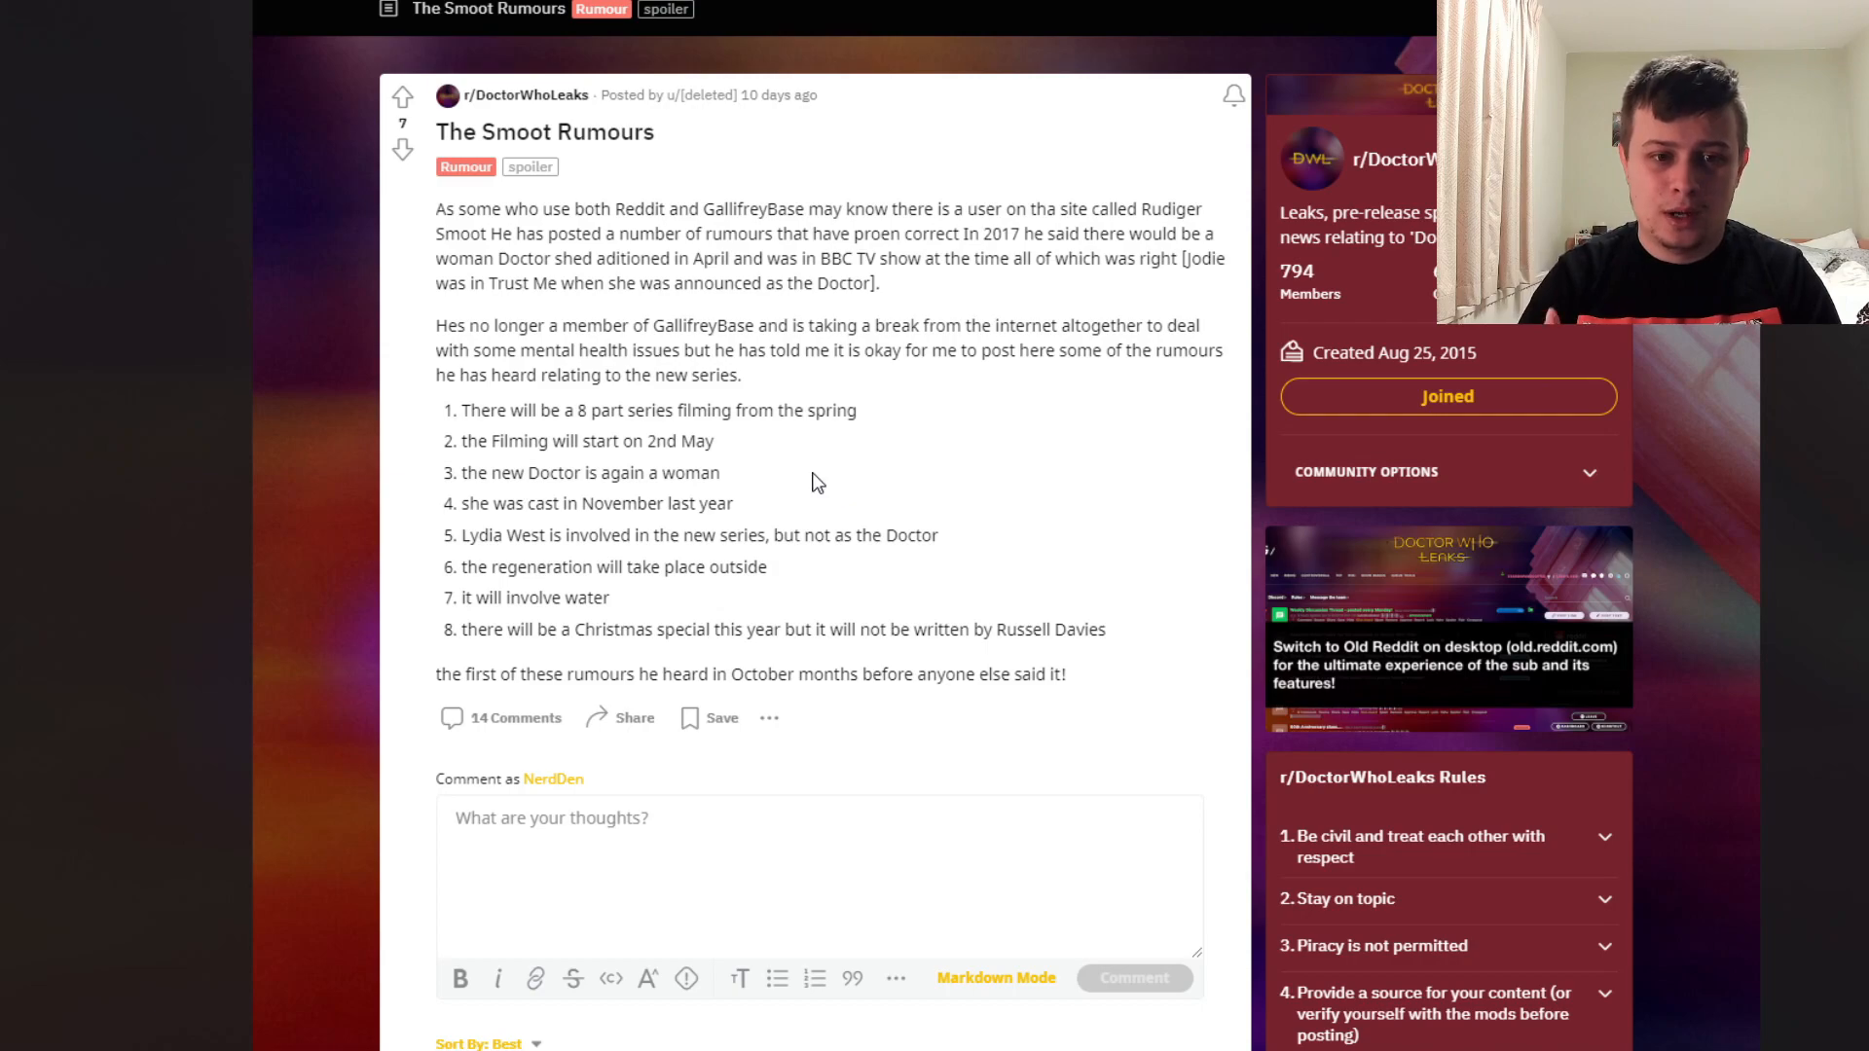
mouse_move(767, 497)
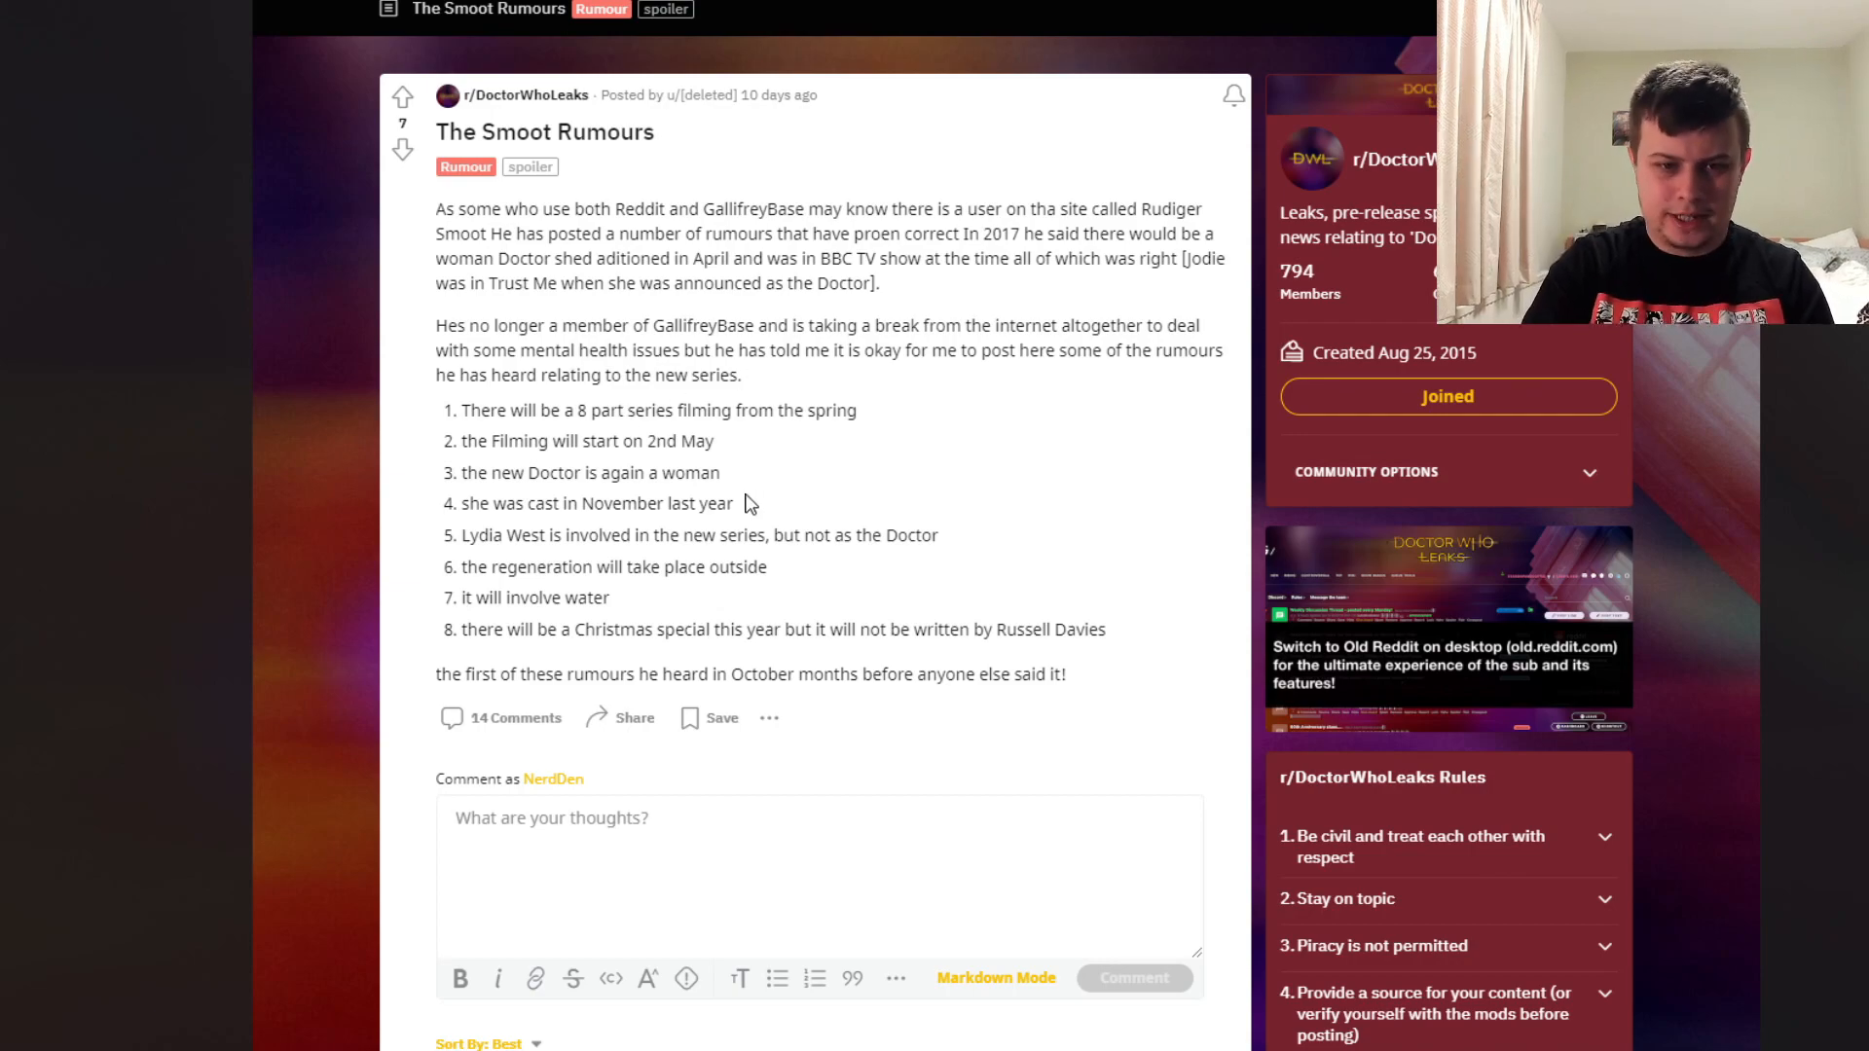
mouse_move(614, 402)
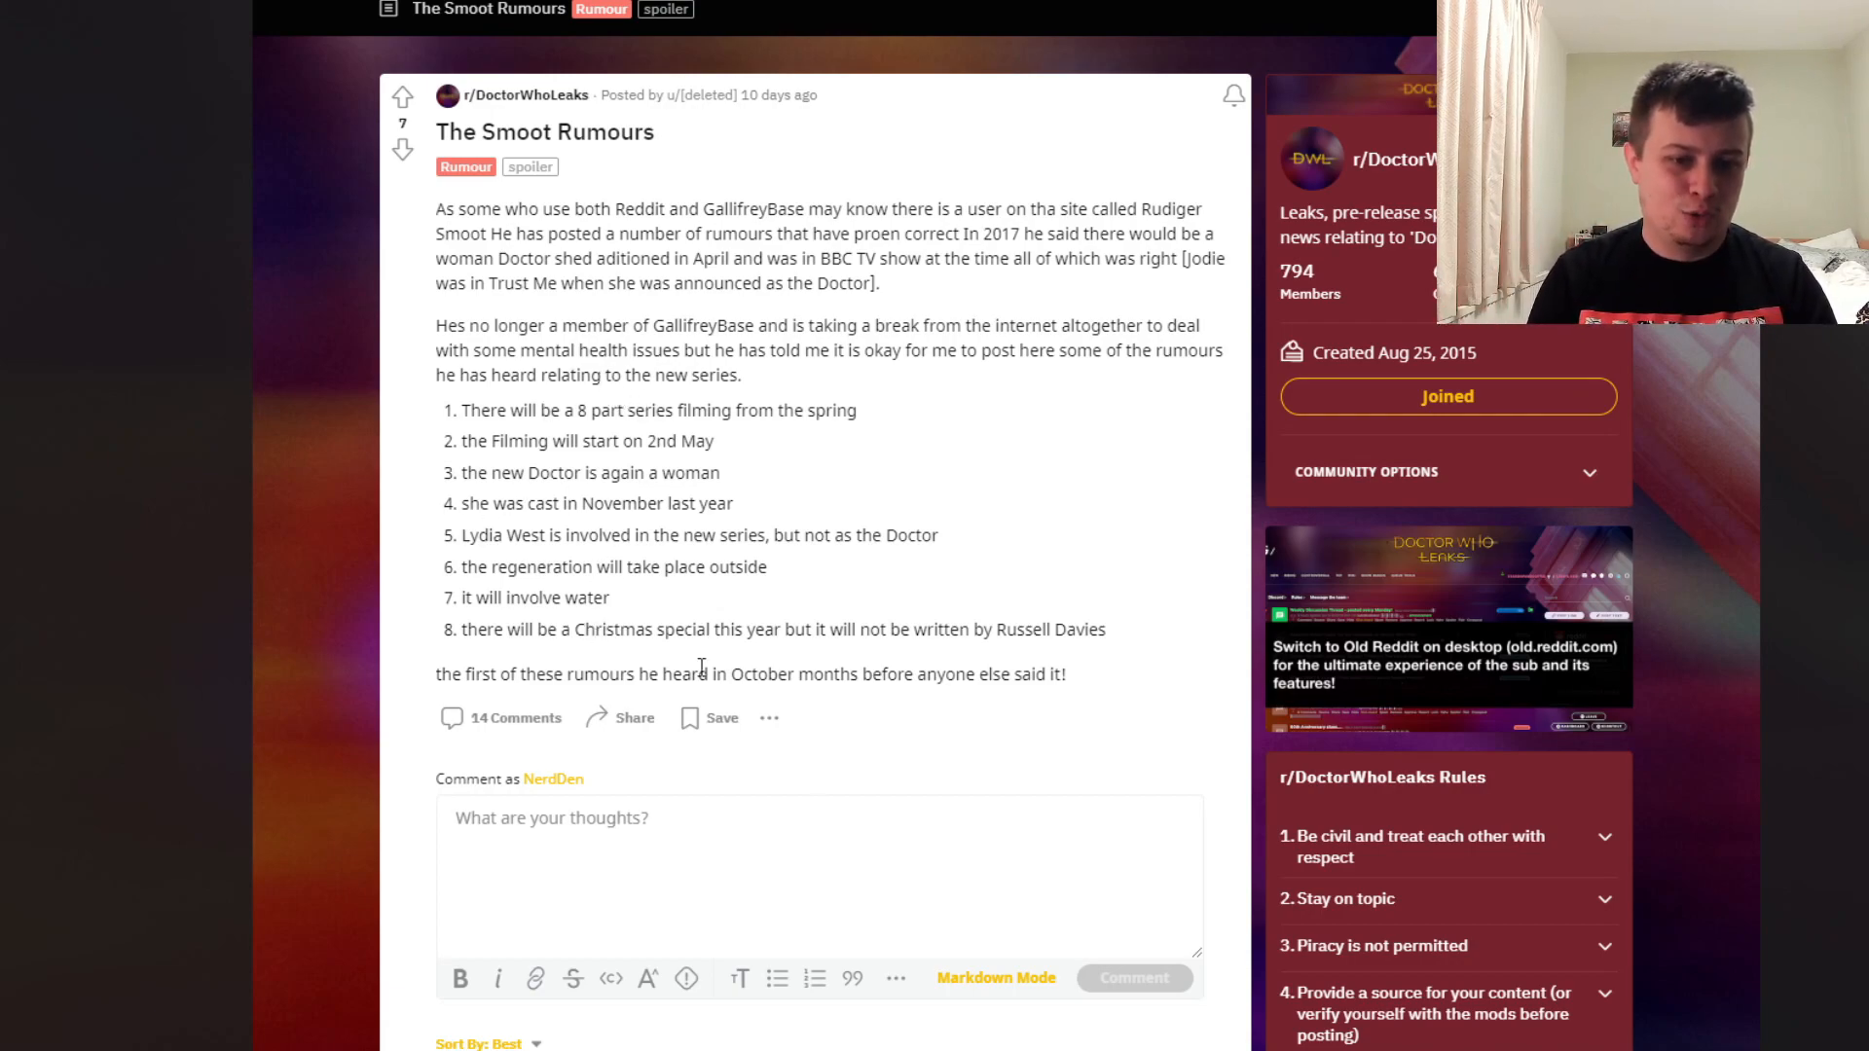
mouse_move(545, 462)
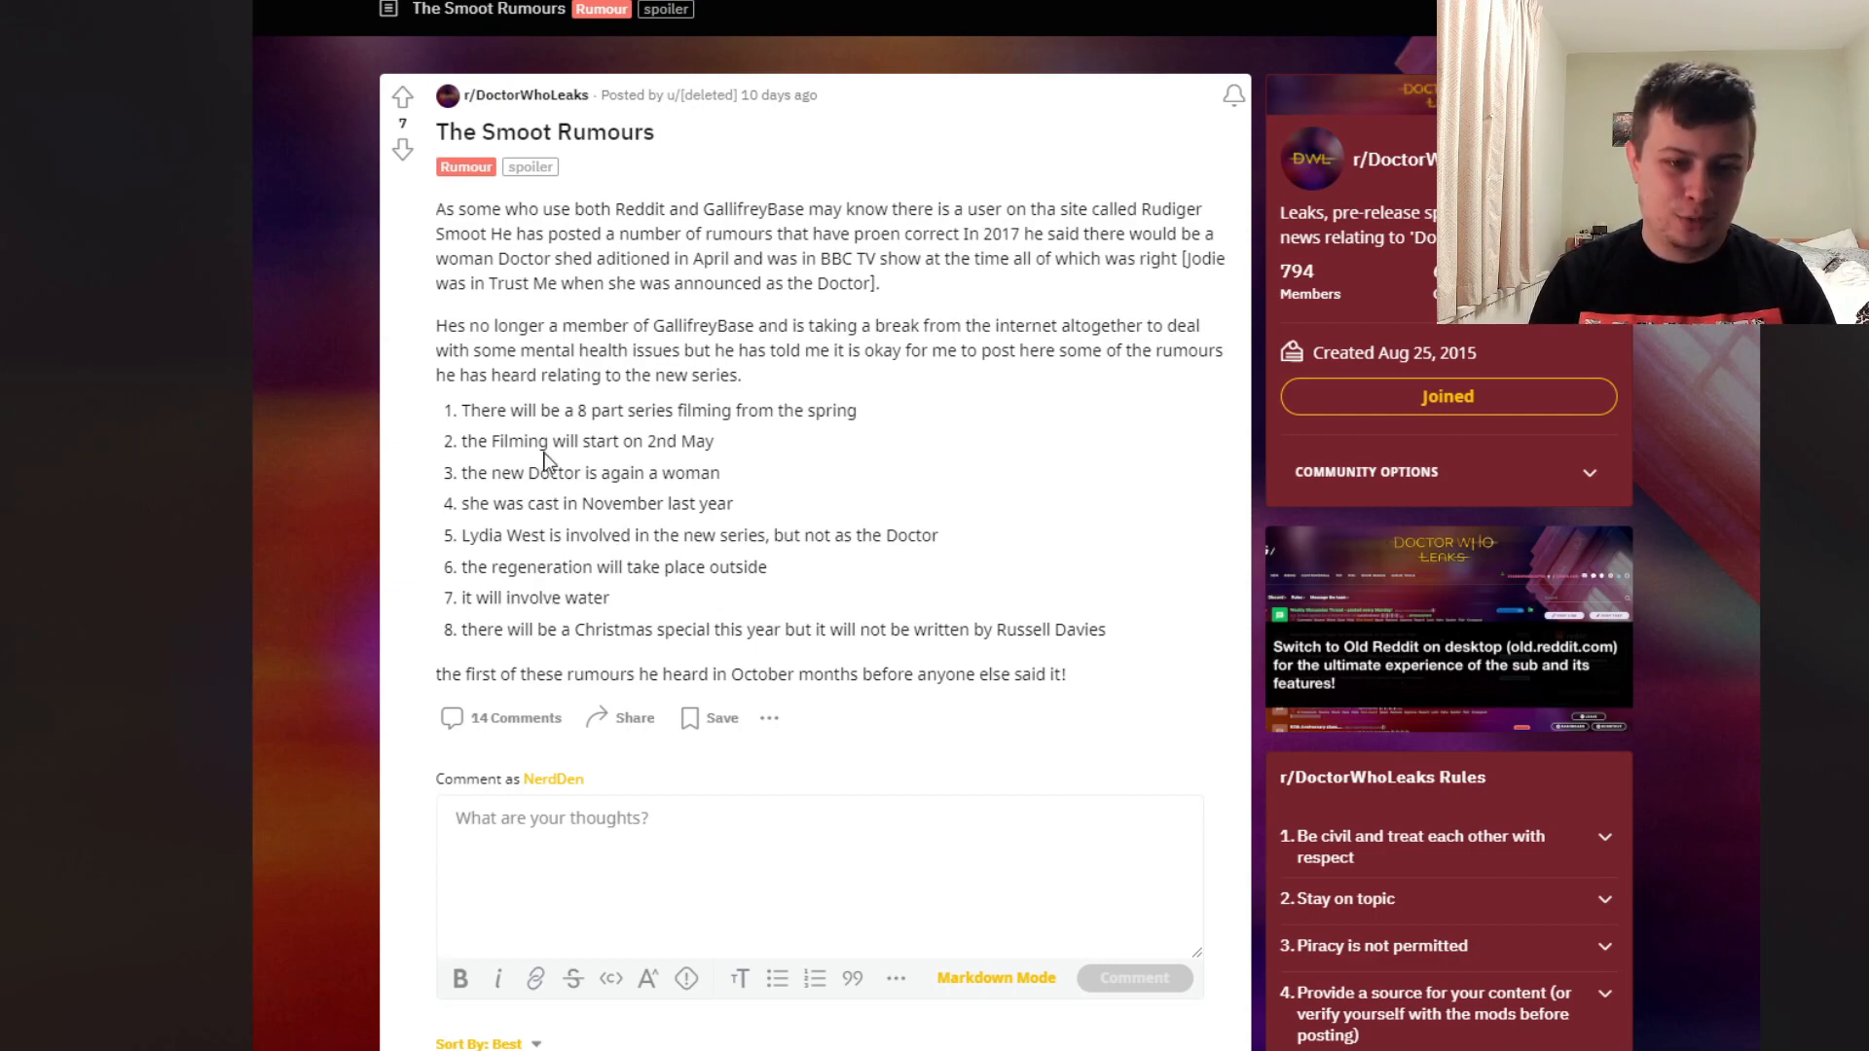
mouse_move(611, 561)
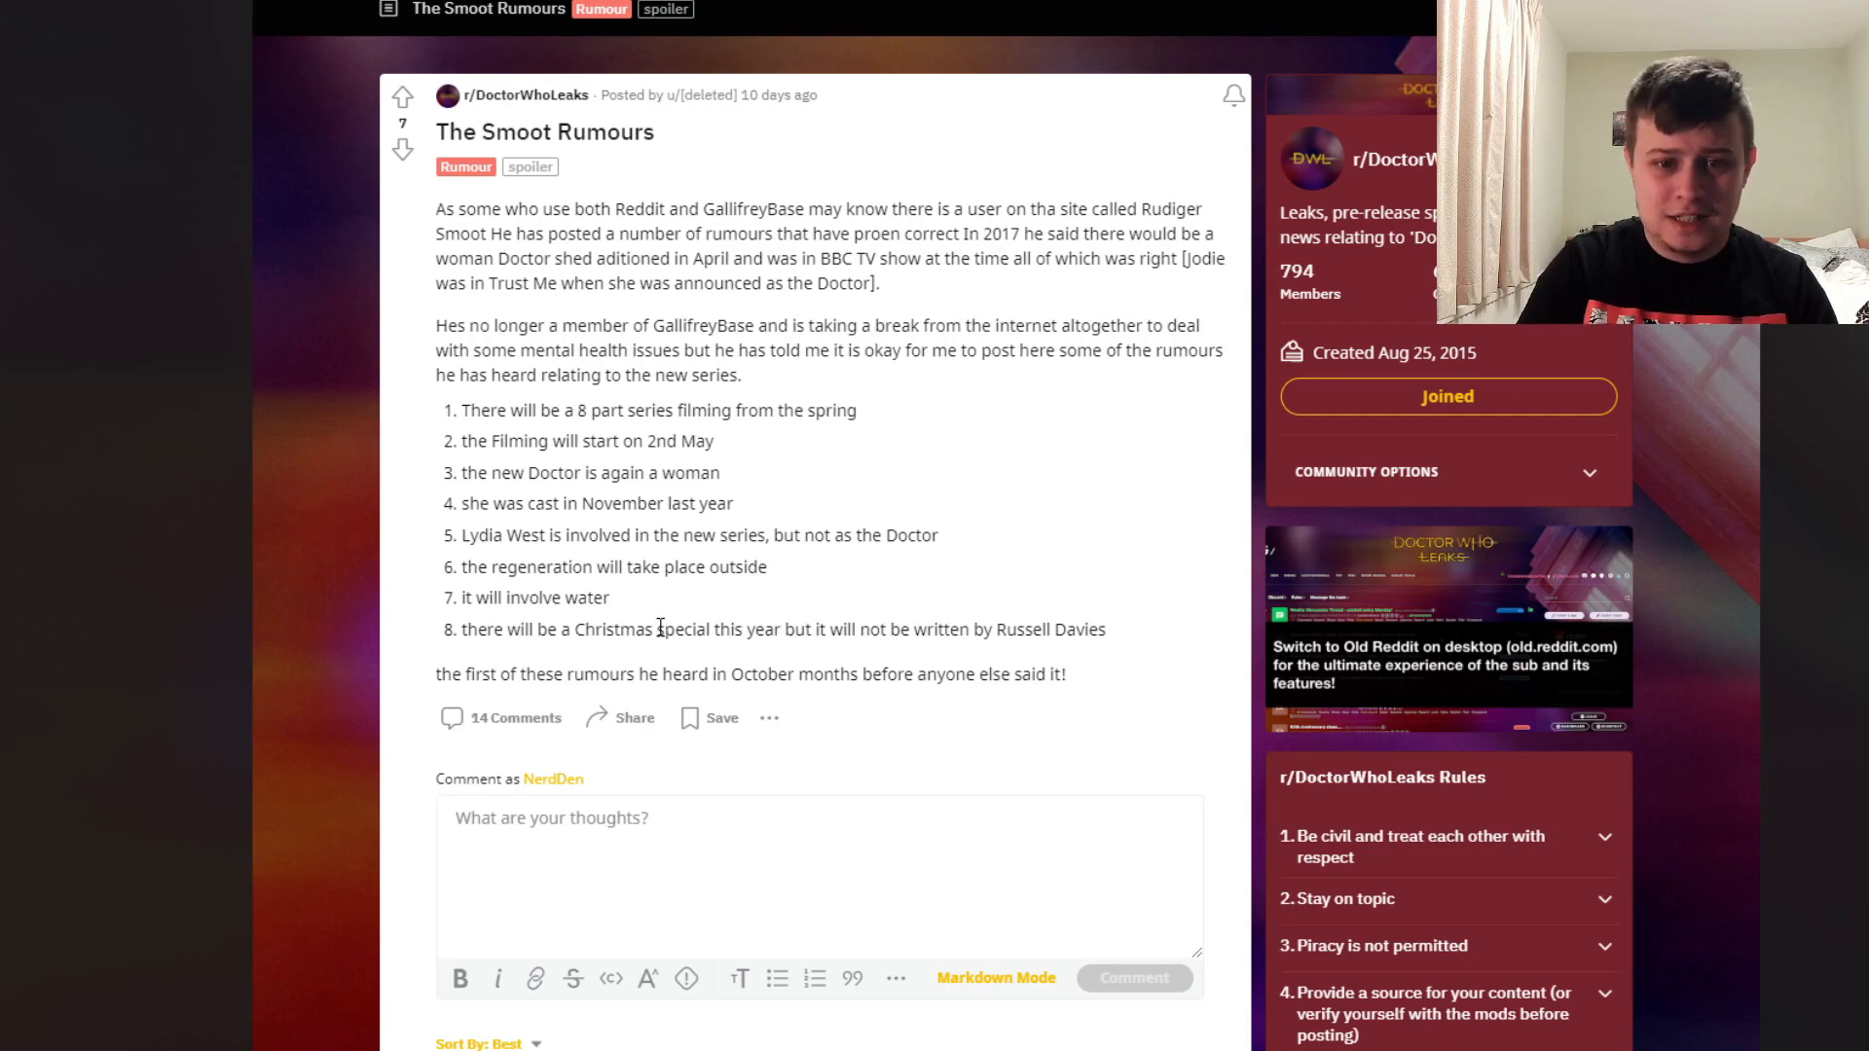
mouse_move(724, 609)
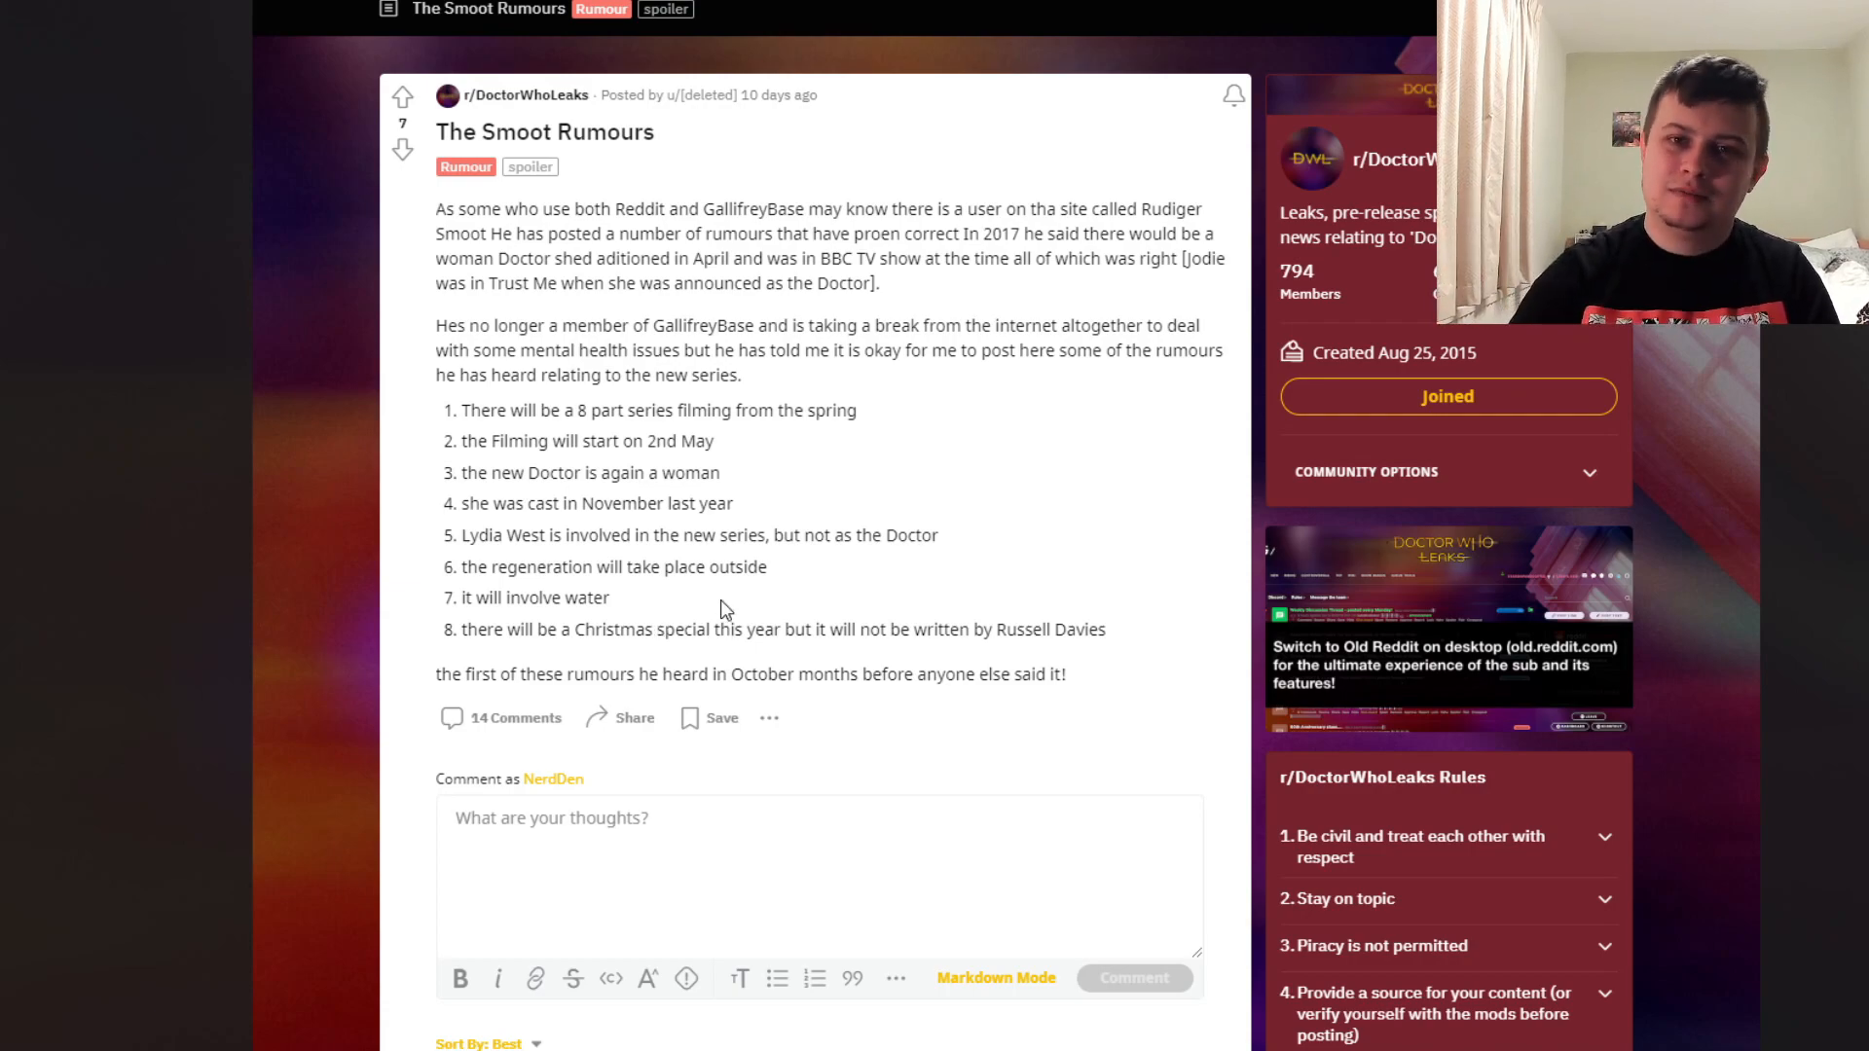